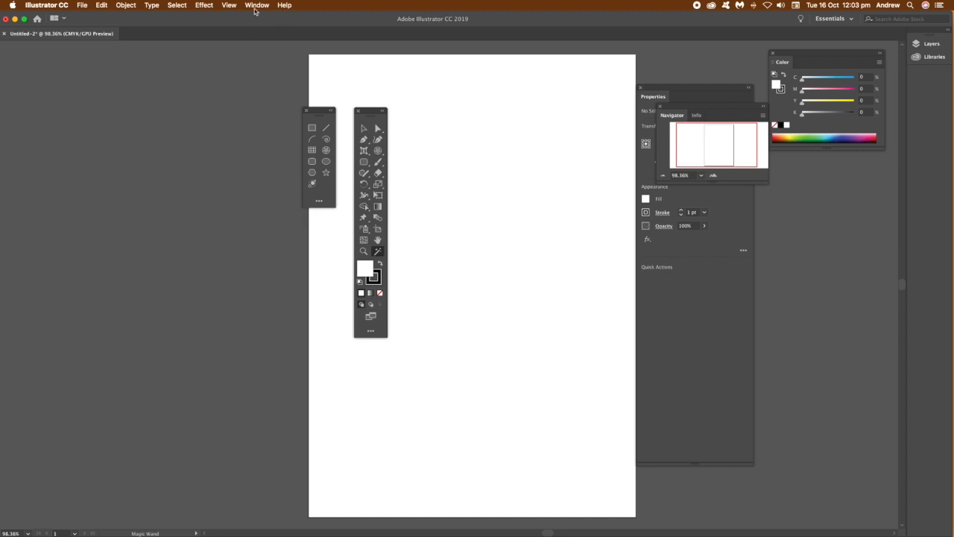
{"action": "mouse_move", "coordinate": [323, 120]}
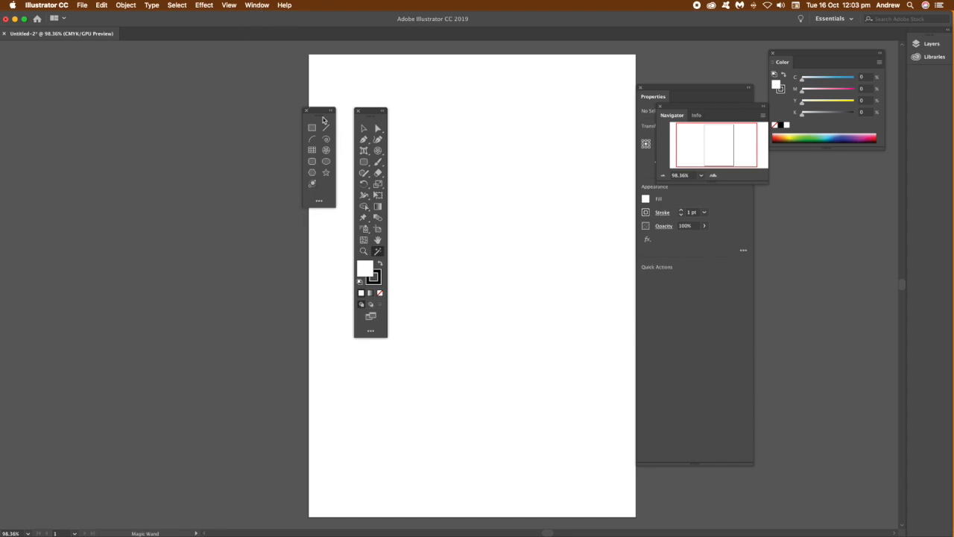
{"action": "mouse_move", "coordinate": [383, 113]}
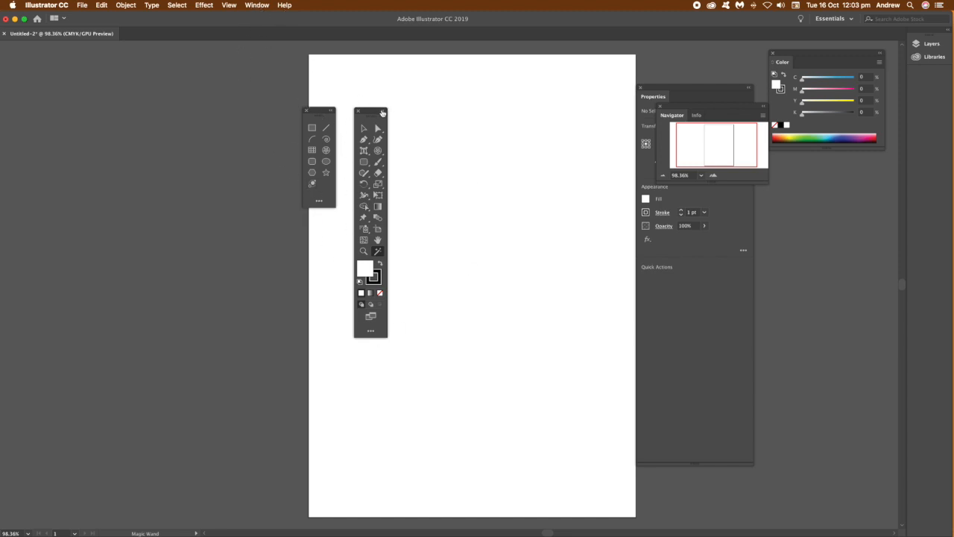
- Switch the toolbar to Basic, then back to Advanced
{"action": "left_click", "coordinate": [256, 6]}
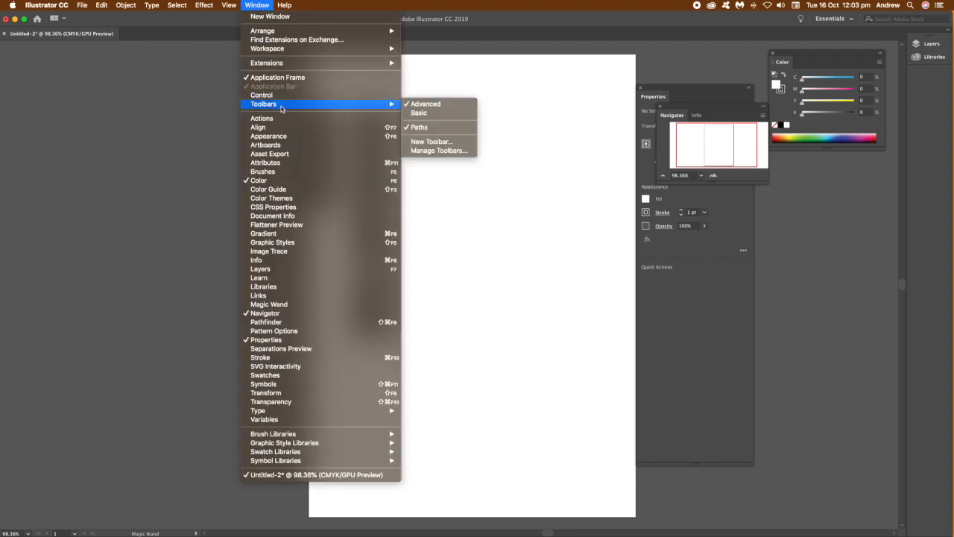
{"action": "mouse_move", "coordinate": [419, 113]}
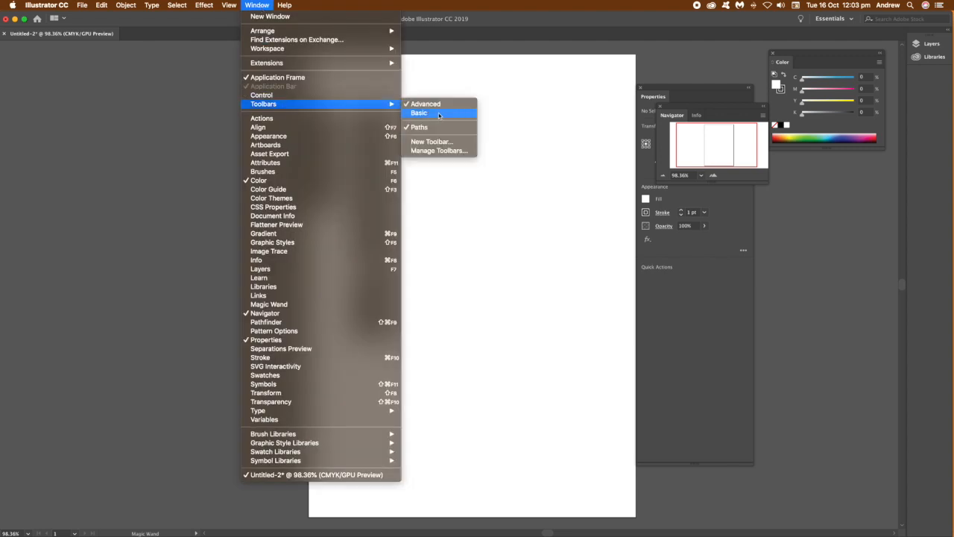
{"action": "left_click", "coordinate": [419, 112]}
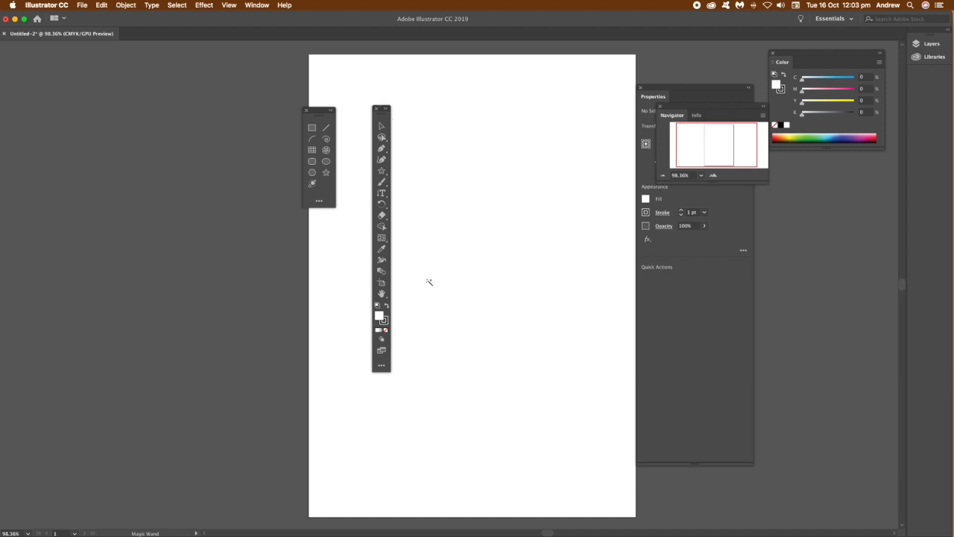
{"action": "mouse_move", "coordinate": [399, 201]}
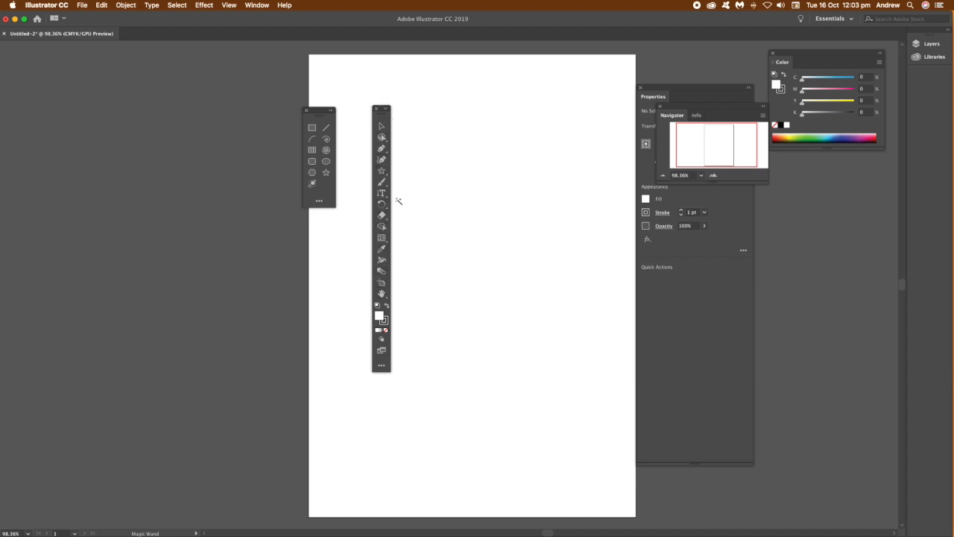
{"action": "mouse_move", "coordinate": [370, 161]}
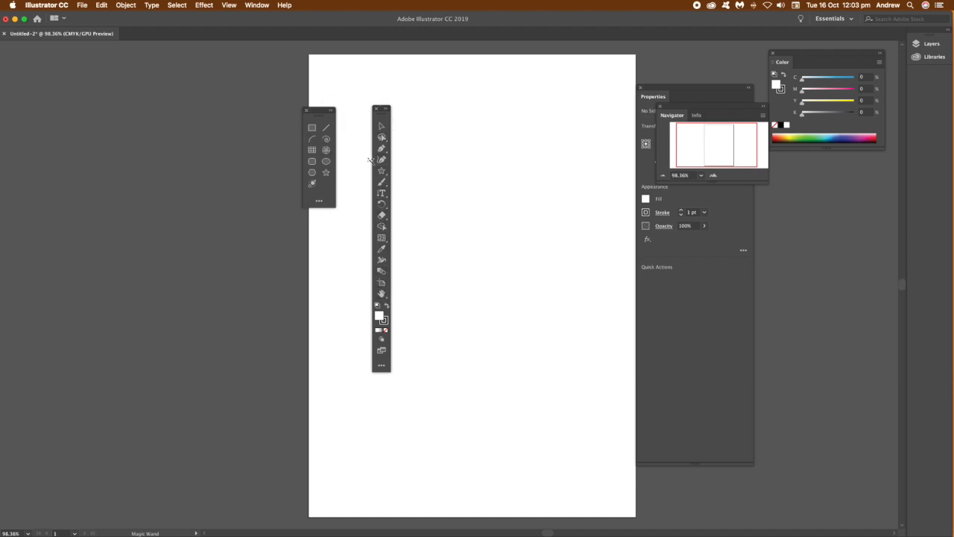
{"action": "left_click", "coordinate": [256, 5]}
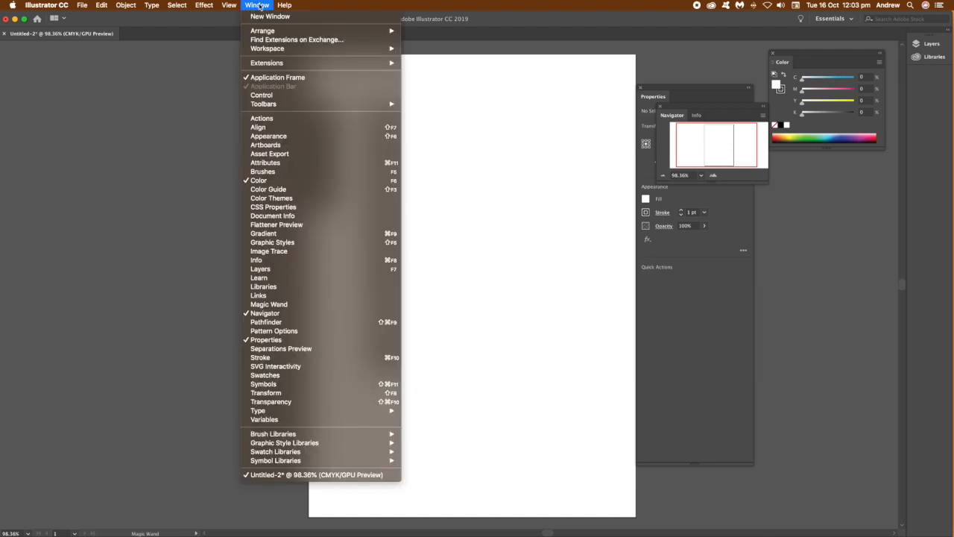
{"action": "mouse_move", "coordinate": [263, 104]}
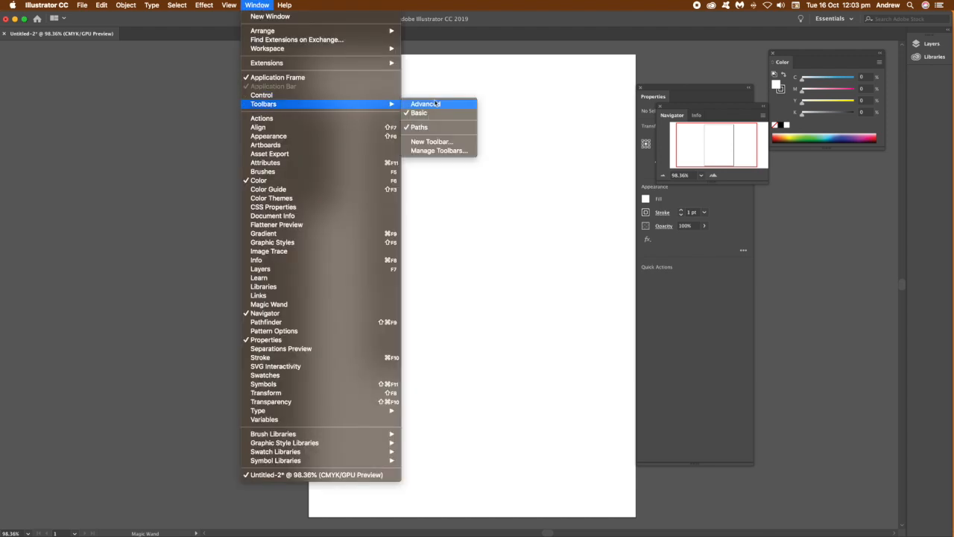
{"action": "left_click", "coordinate": [425, 104]}
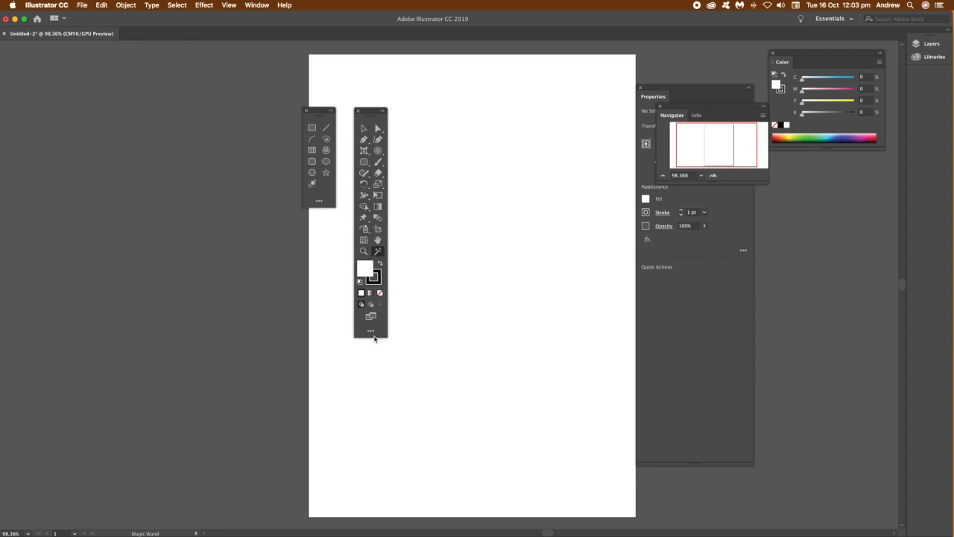
{"action": "mouse_move", "coordinate": [370, 331]}
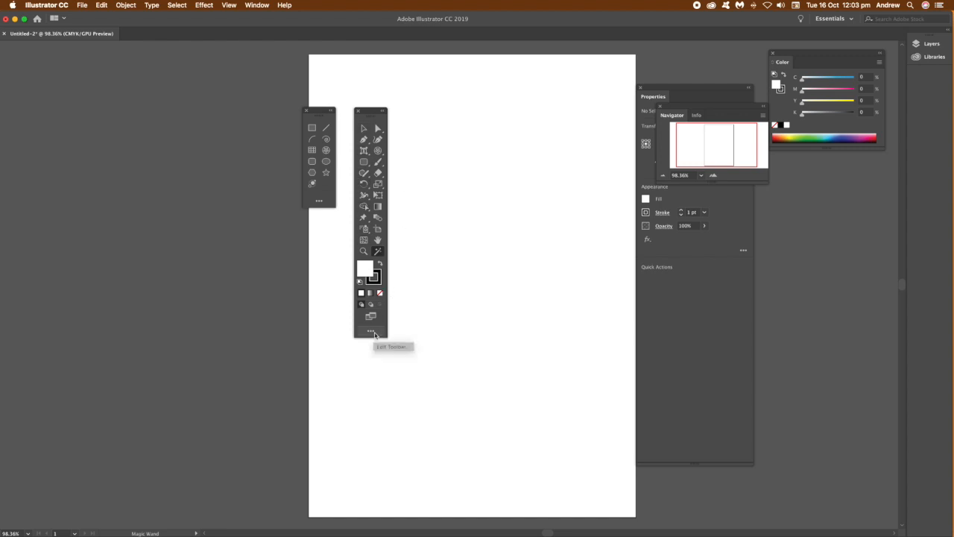
- Add the Lasso and Slice tools to the Advanced toolbar from the full tool list
{"action": "left_click", "coordinate": [370, 332]}
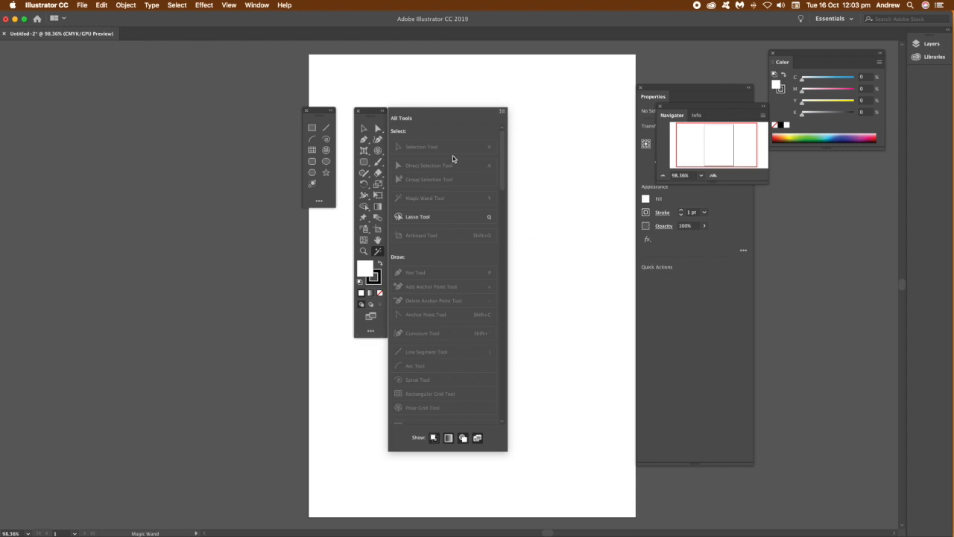
{"action": "mouse_move", "coordinate": [443, 217]}
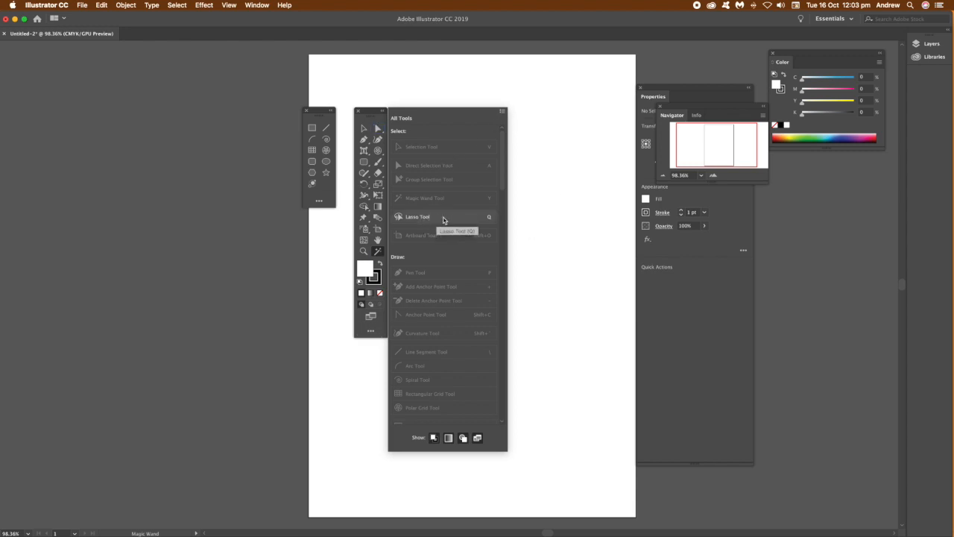
{"action": "mouse_move", "coordinate": [417, 217]}
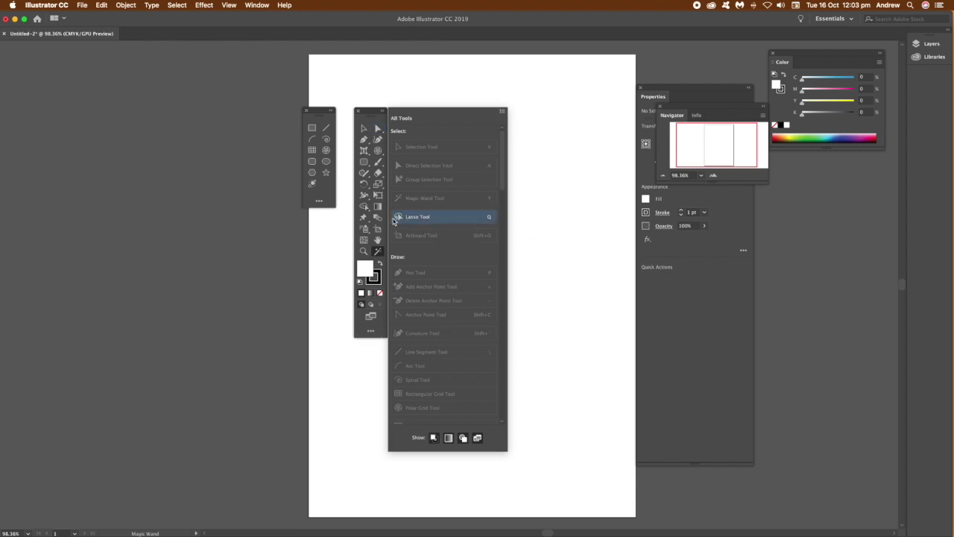
{"action": "left_click", "coordinate": [422, 235]}
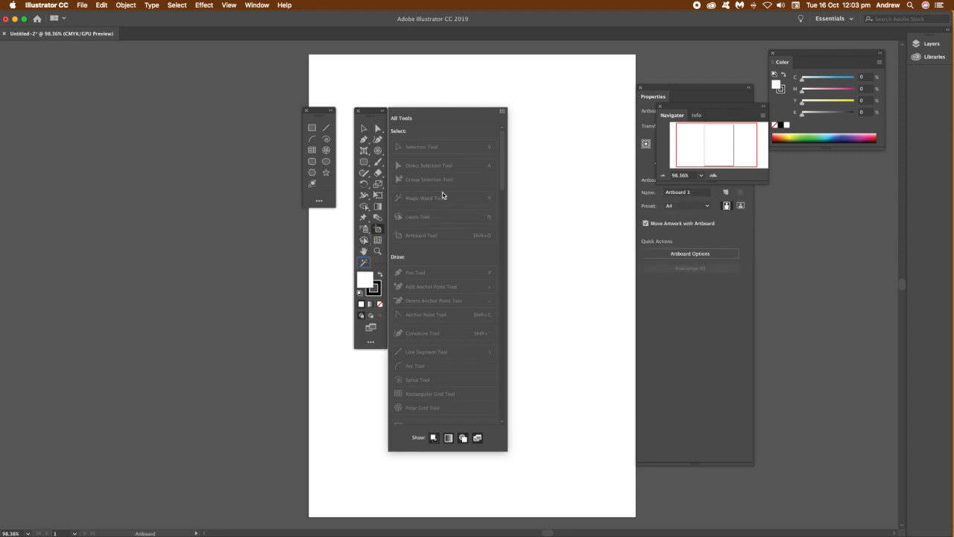
{"action": "scroll", "scroll_direction": "down", "scroll_amount": 3}
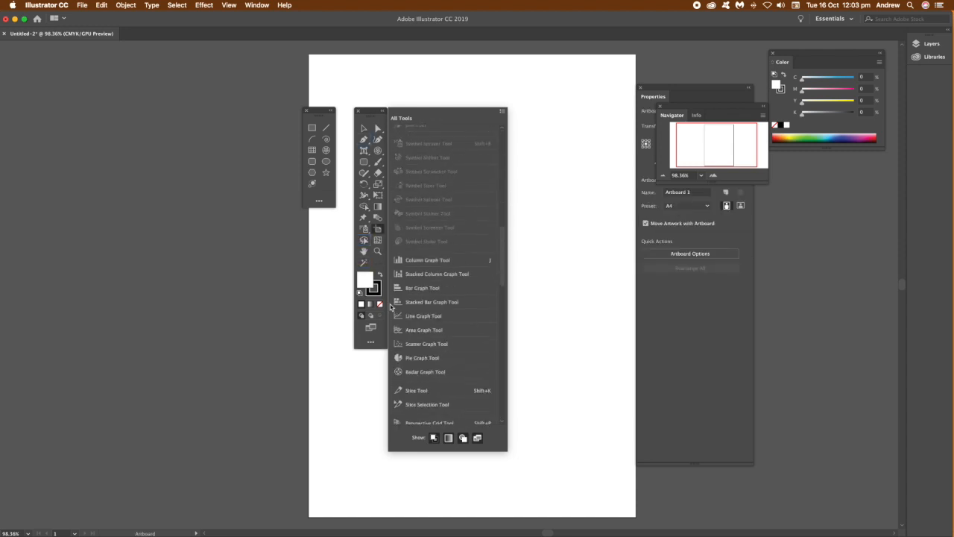
{"action": "scroll", "scroll_direction": "down", "scroll_amount": 3}
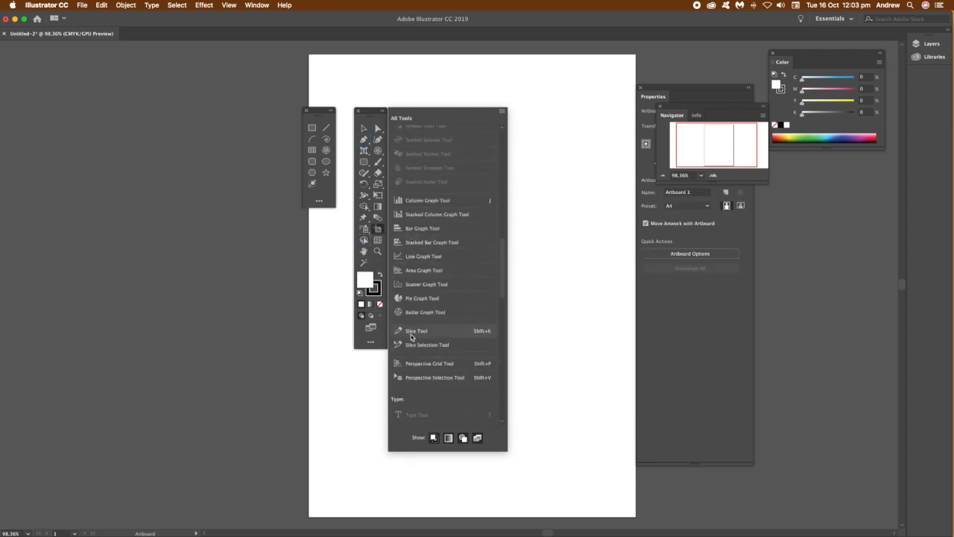
{"action": "mouse_move", "coordinate": [417, 330]}
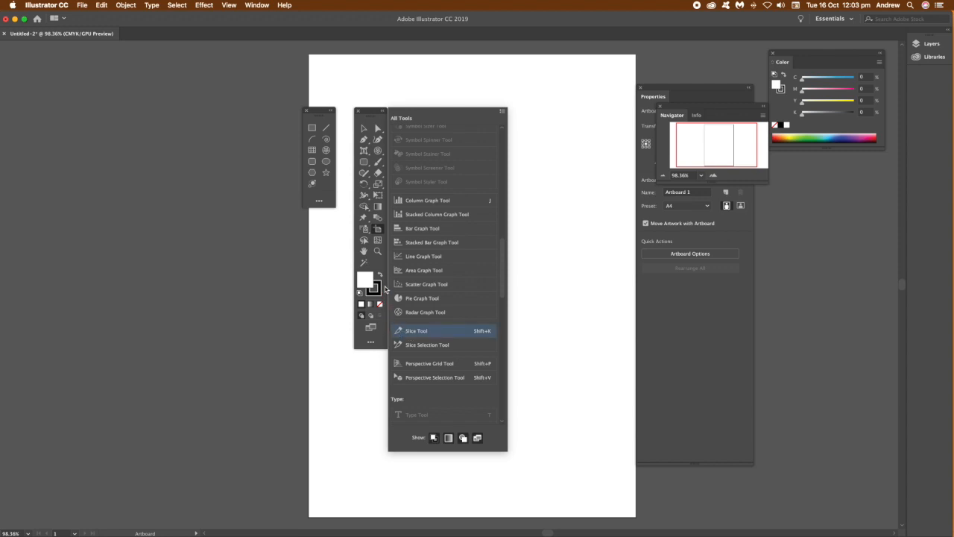
{"action": "left_click", "coordinate": [417, 331]}
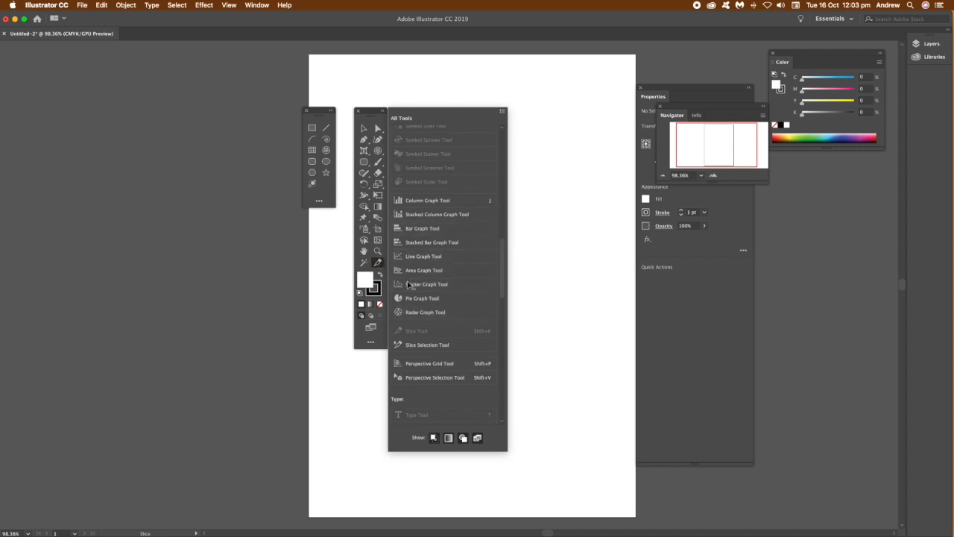
{"action": "mouse_move", "coordinate": [441, 330]}
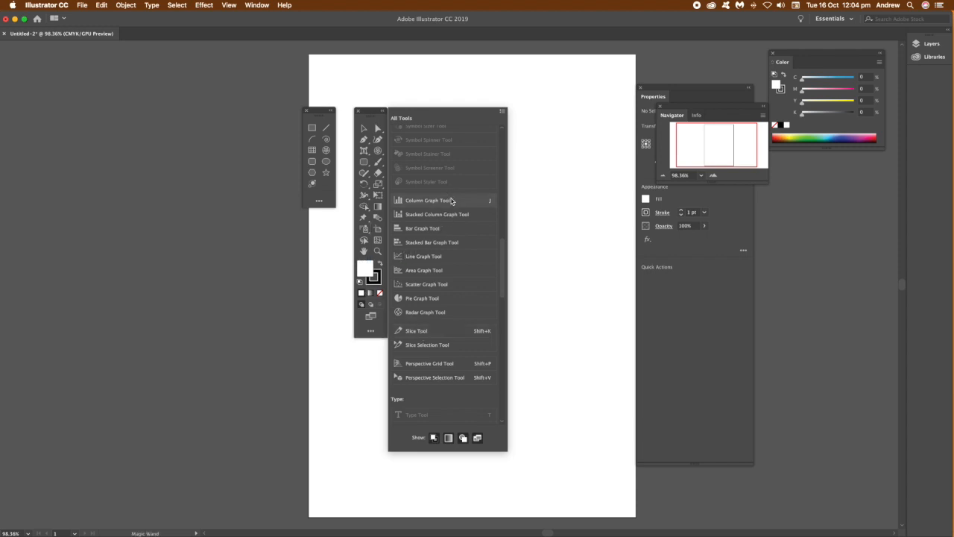
{"action": "scroll", "scroll_direction": "up", "scroll_amount": 3}
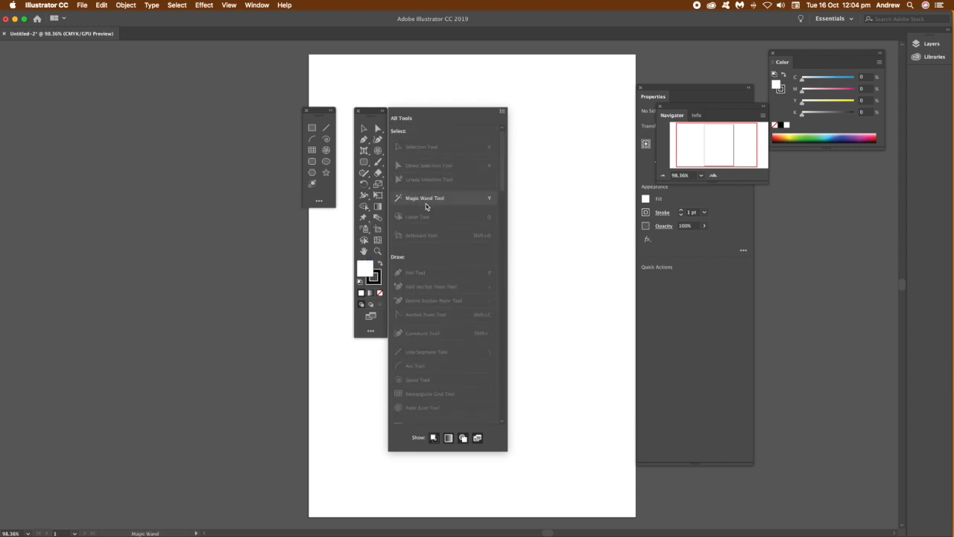
{"action": "mouse_move", "coordinate": [468, 296]}
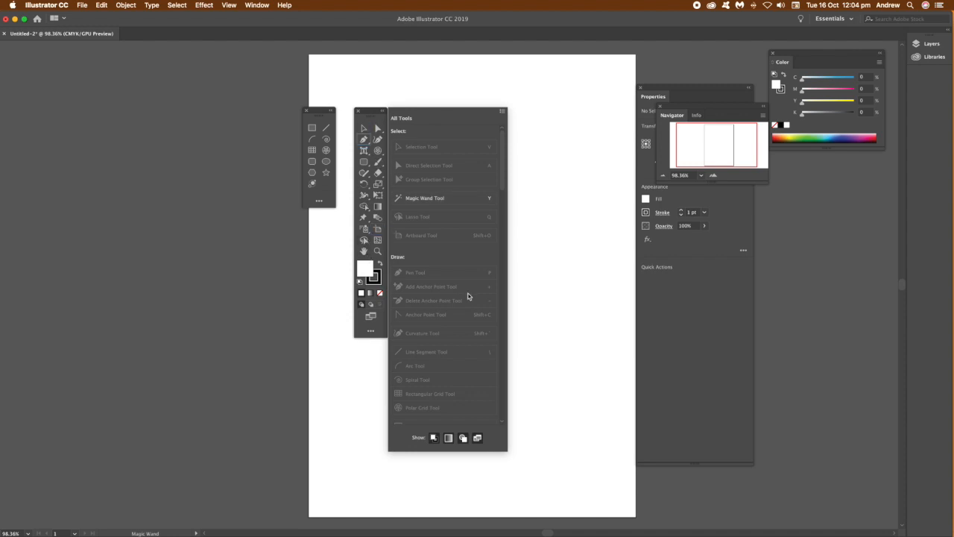
{"action": "mouse_move", "coordinate": [392, 267]}
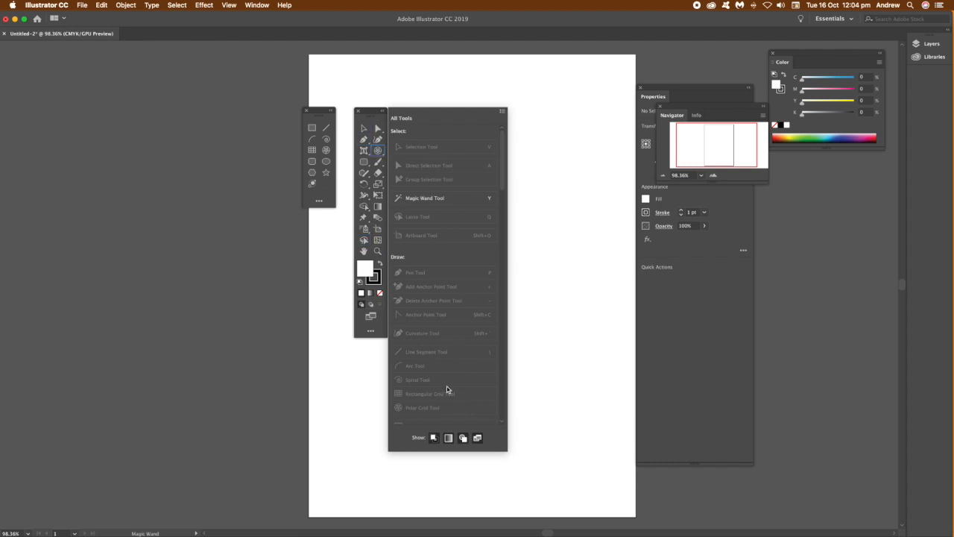
{"action": "mouse_move", "coordinate": [443, 439]}
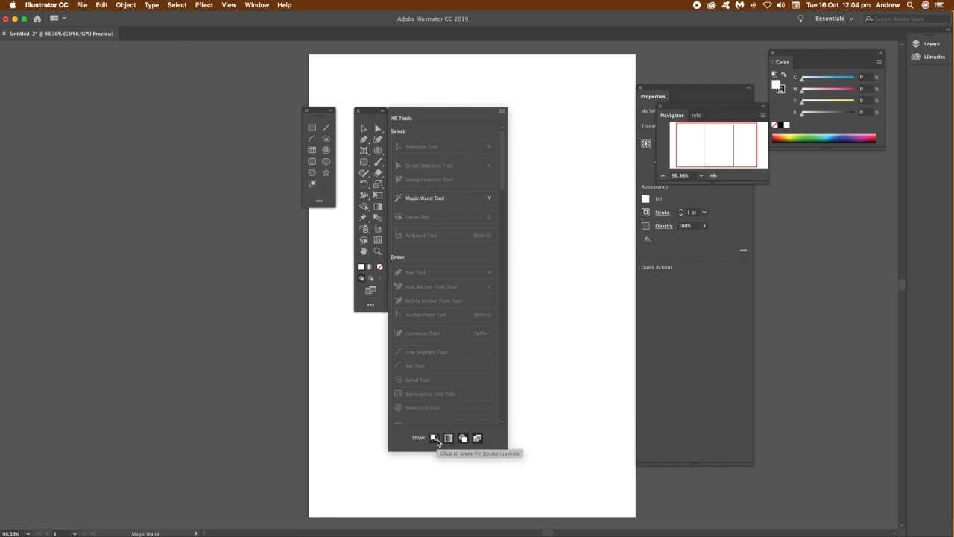
{"action": "left_click", "coordinate": [448, 438]}
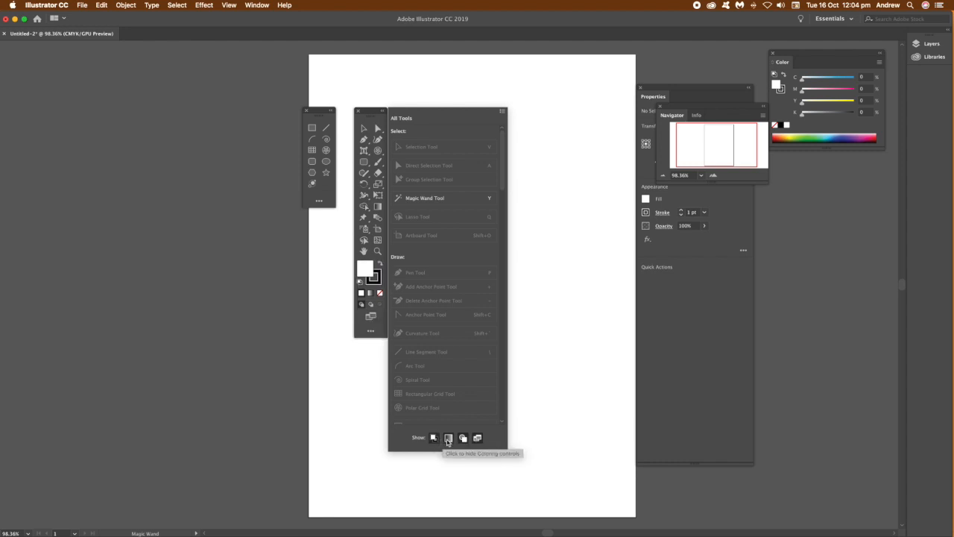
{"action": "mouse_move", "coordinate": [464, 438]}
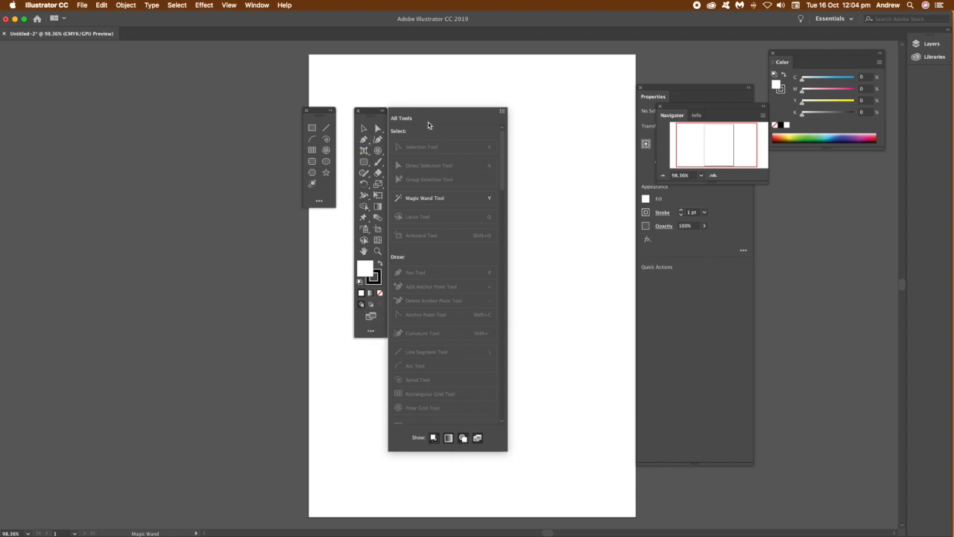
{"action": "scroll", "scroll_direction": "down", "scroll_amount": 3}
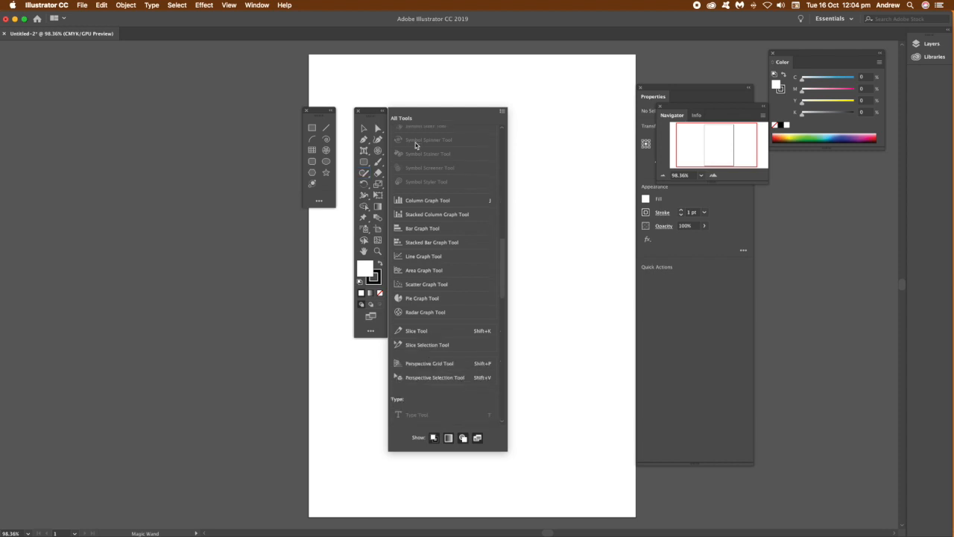
- Show the Paintbrush tool group and scroll the tool list toward the Type section
{"action": "left_click", "coordinate": [416, 184]}
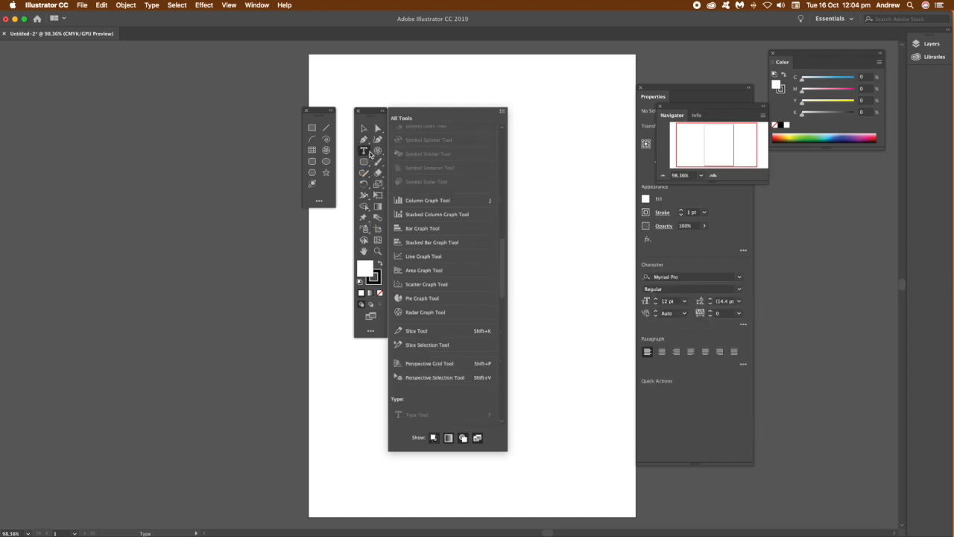
{"action": "left_click", "coordinate": [365, 162]}
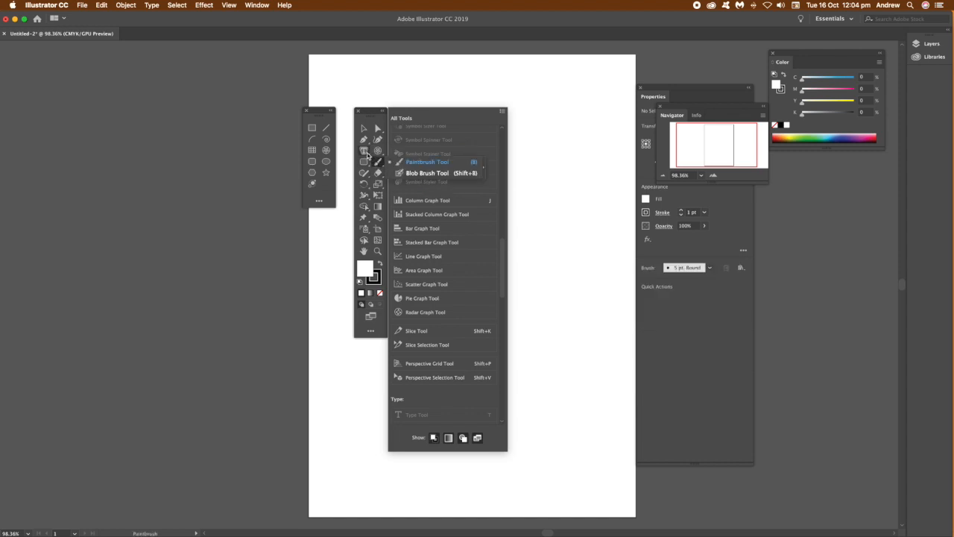
{"action": "scroll", "scroll_direction": "up", "scroll_amount": 3}
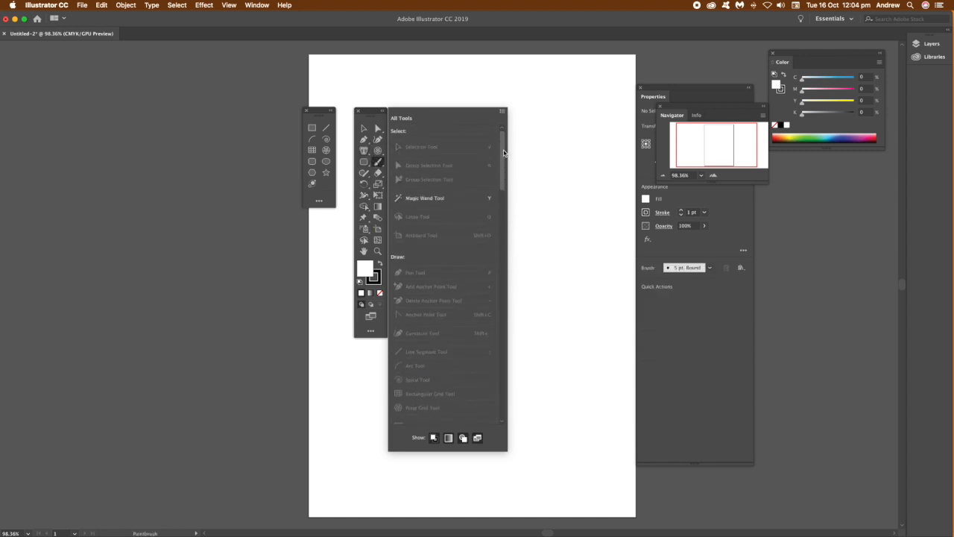
{"action": "scroll", "scroll_direction": "down", "scroll_amount": 3}
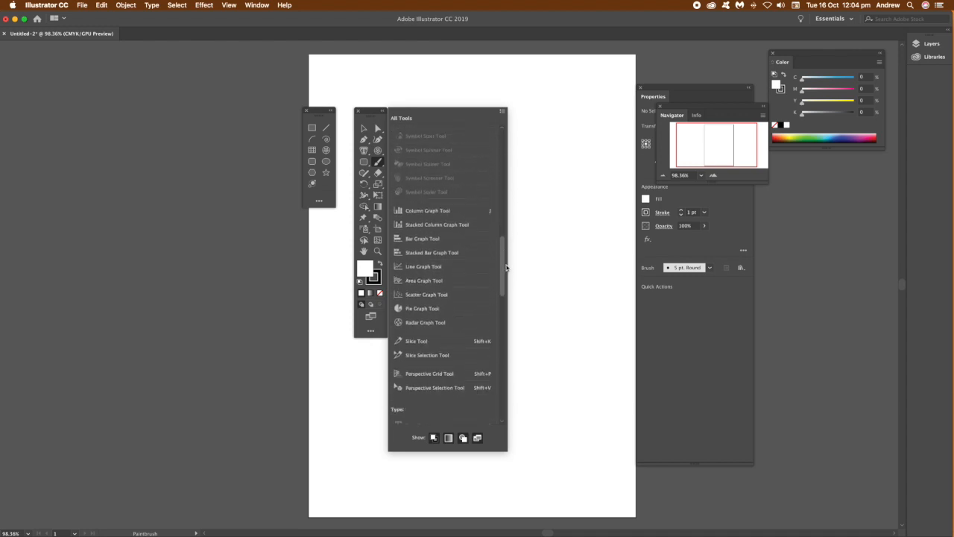
{"action": "scroll", "scroll_direction": "down", "scroll_amount": 3}
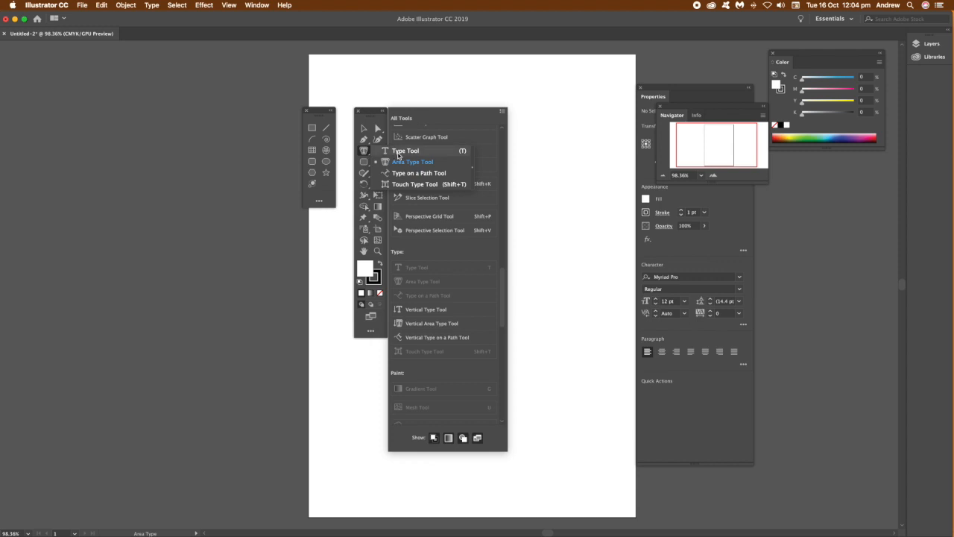
{"action": "mouse_move", "coordinate": [365, 151]}
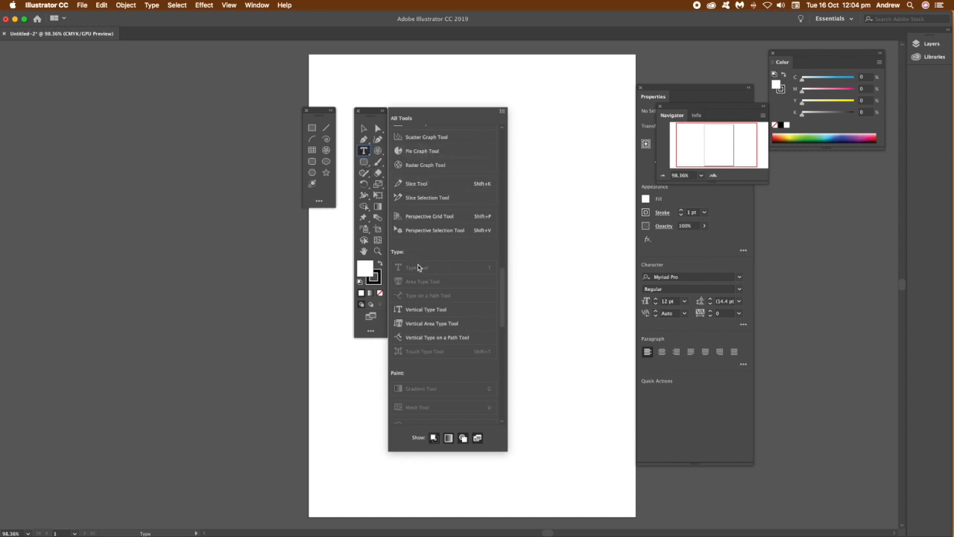
{"action": "mouse_move", "coordinate": [365, 152]}
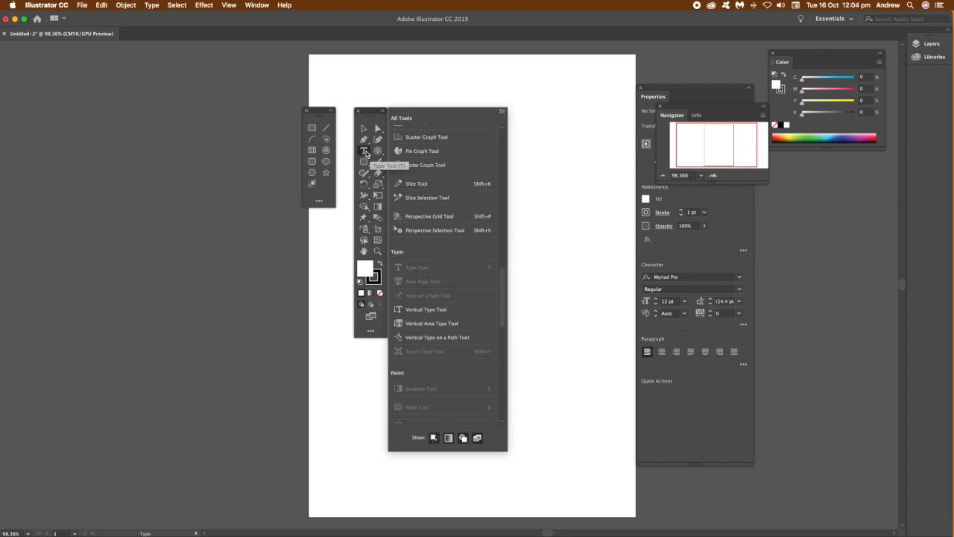
{"action": "mouse_move", "coordinate": [418, 304]}
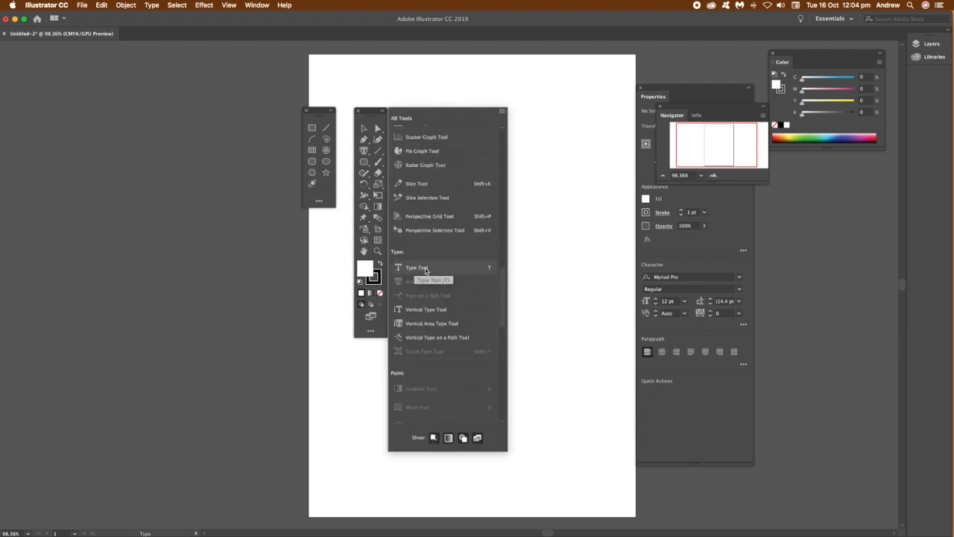
{"action": "mouse_move", "coordinate": [447, 301]}
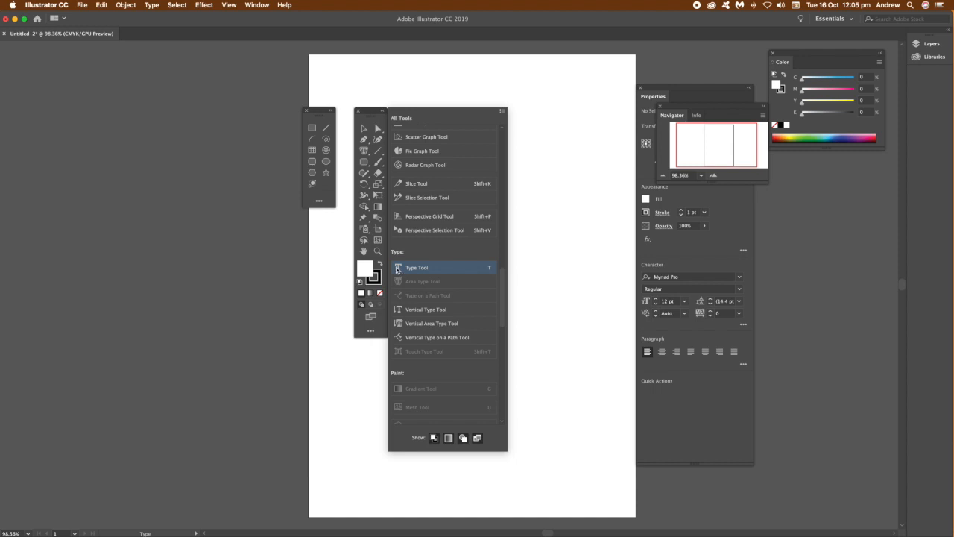
- Put the Type Tool back into the toolbar as its own separate slot
{"action": "left_click", "coordinate": [417, 266]}
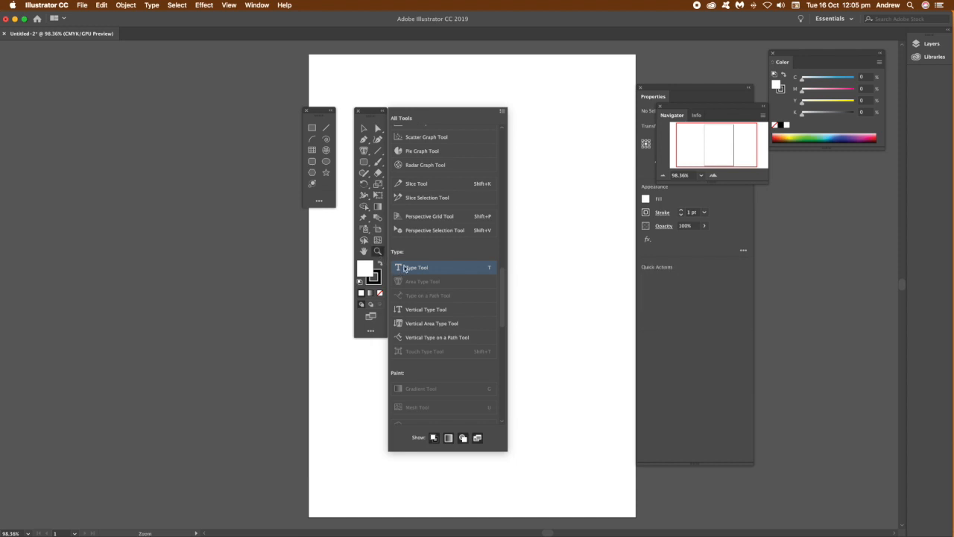
{"action": "left_click", "coordinate": [416, 267]}
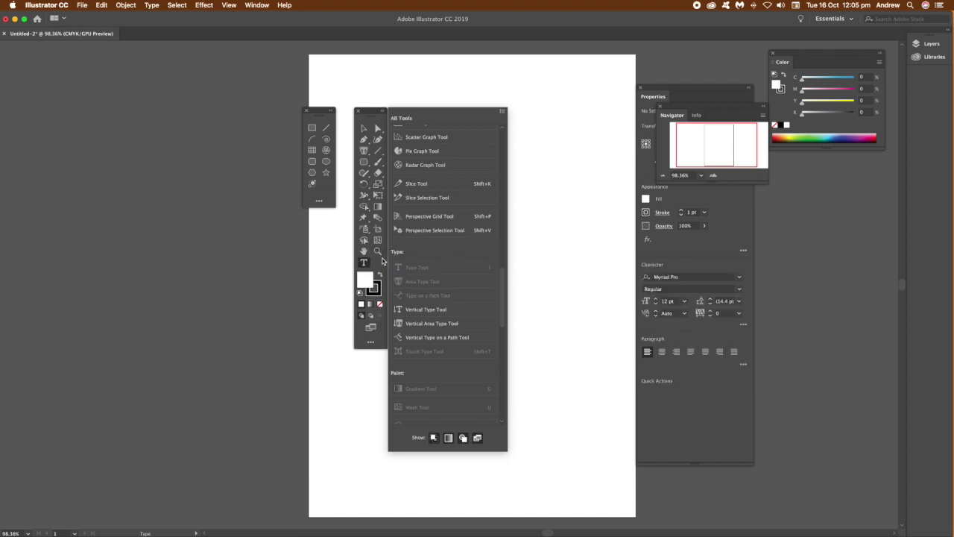
{"action": "mouse_move", "coordinate": [377, 262]}
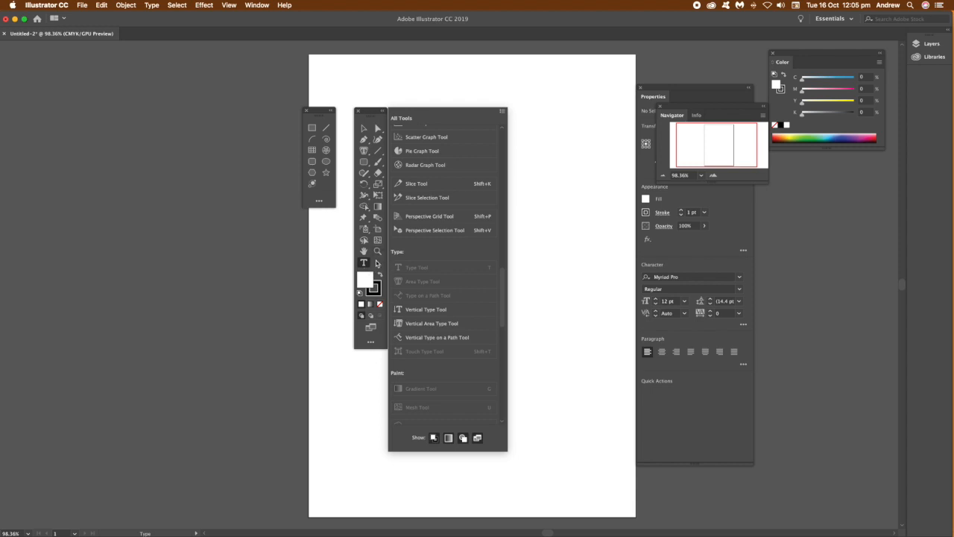
{"action": "mouse_move", "coordinate": [467, 83]}
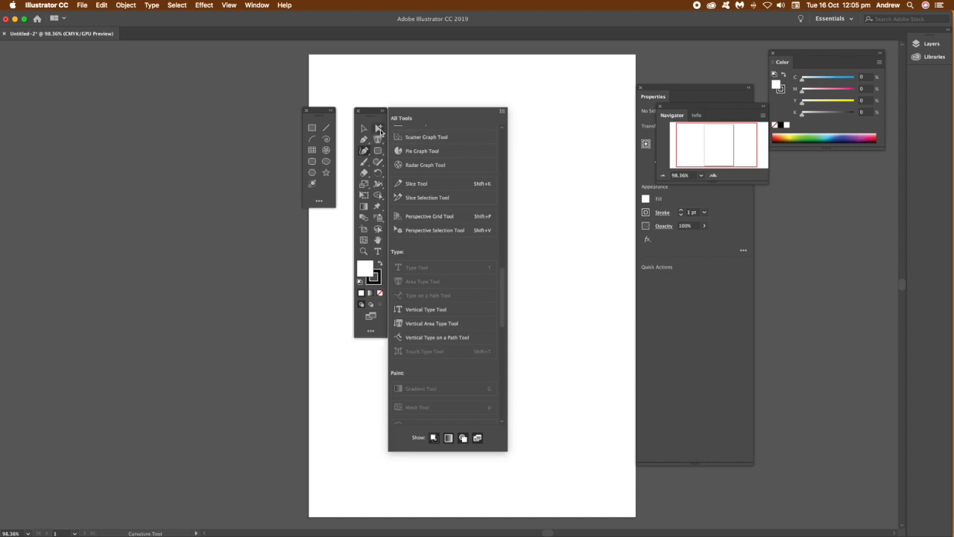
{"action": "mouse_move", "coordinate": [365, 243]}
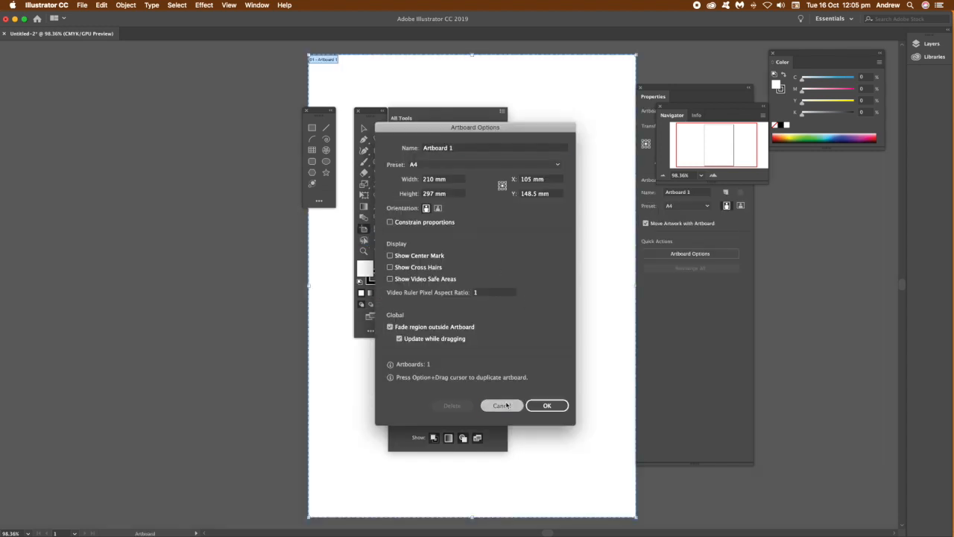
- Cancel Artboard Options without changes and show the toolbar options list
{"action": "left_click", "coordinate": [501, 405]}
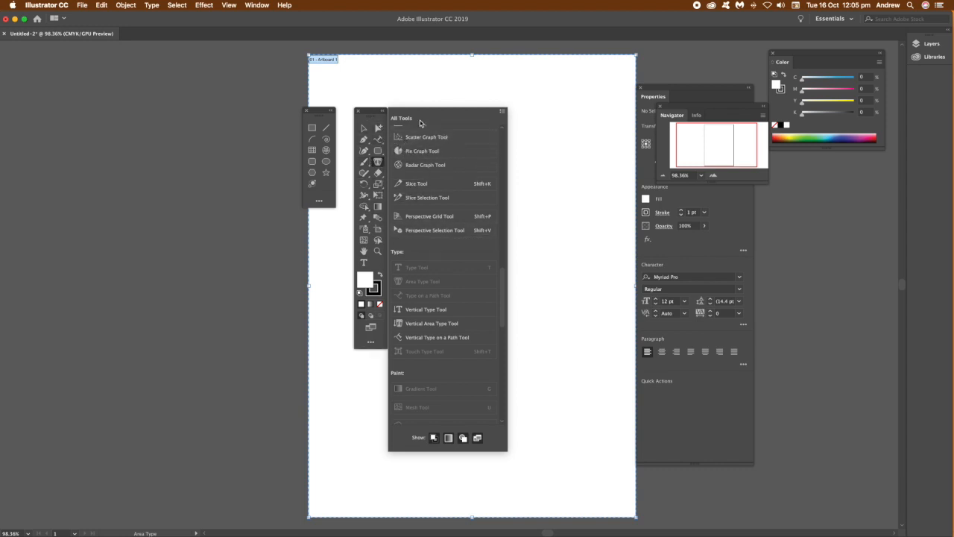
{"action": "left_click", "coordinate": [502, 113]}
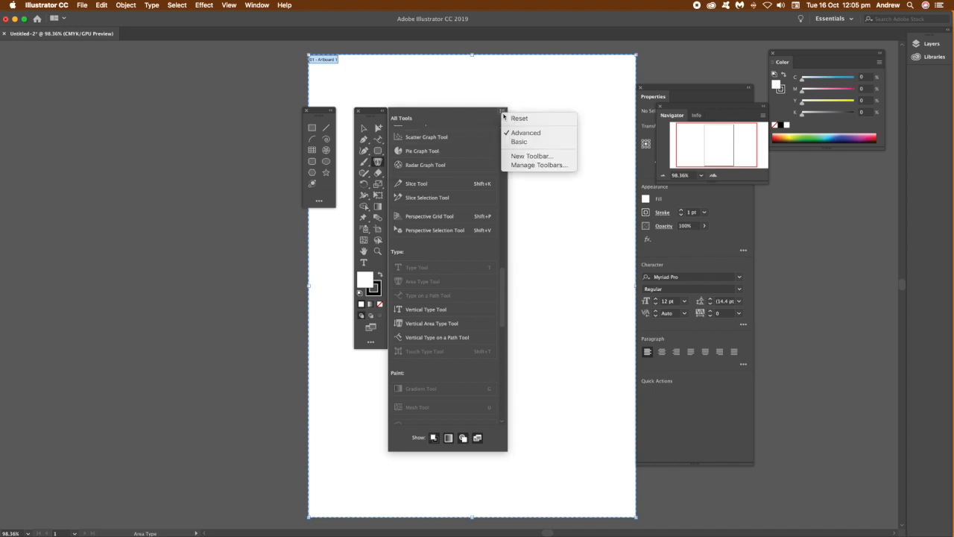
{"action": "mouse_move", "coordinate": [519, 118]}
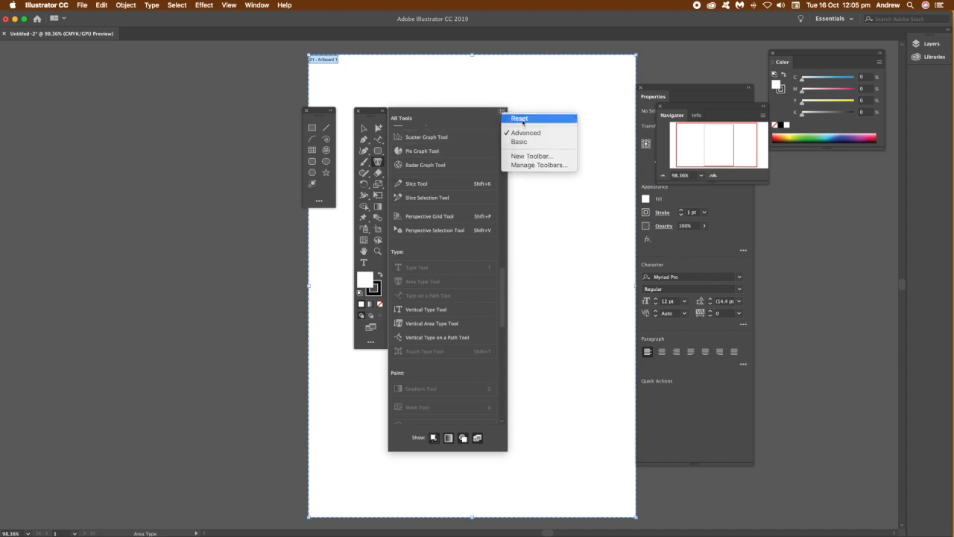
- Reset the Advanced toolbar to its default tools and scroll through the tool list
{"action": "left_click", "coordinate": [520, 119]}
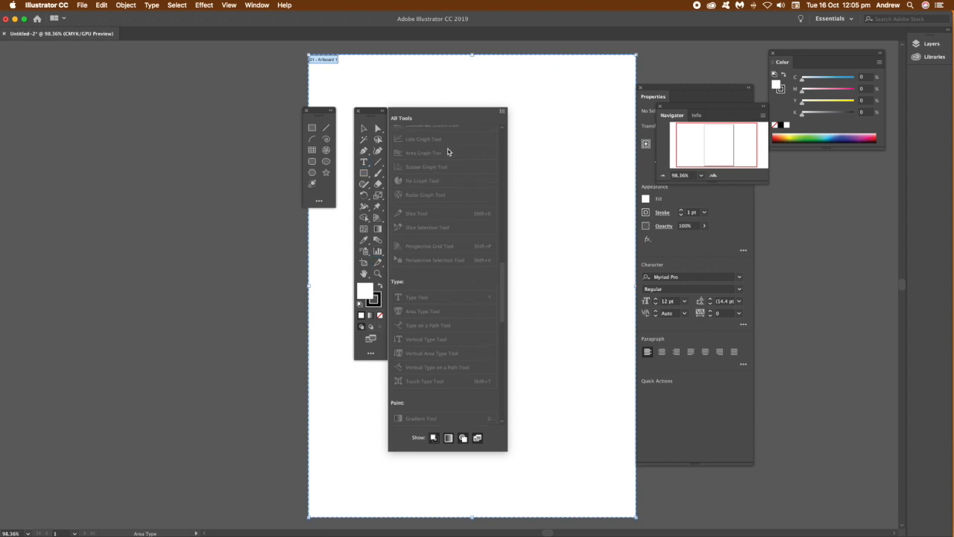
{"action": "scroll", "scroll_direction": "up", "scroll_amount": 3}
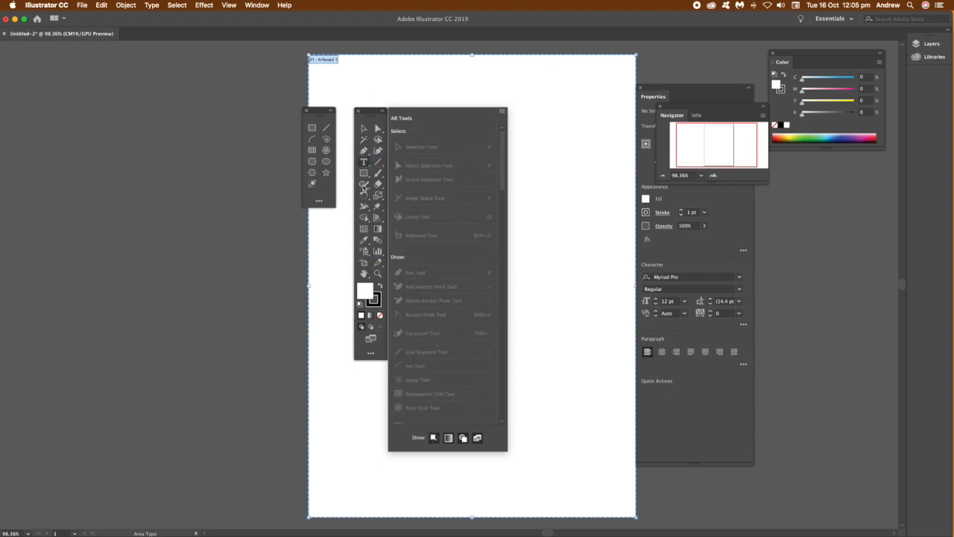
{"action": "mouse_move", "coordinate": [420, 236]}
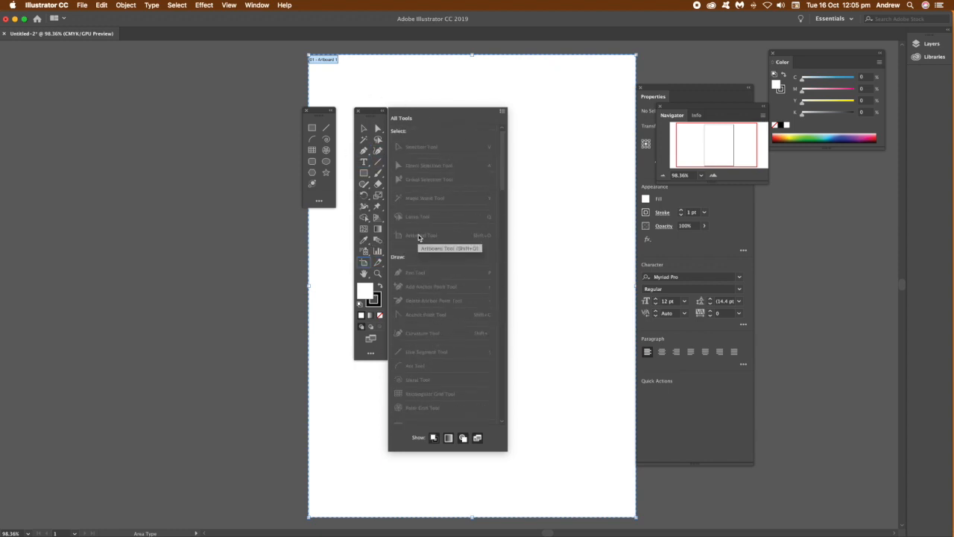
{"action": "mouse_move", "coordinate": [350, 121]}
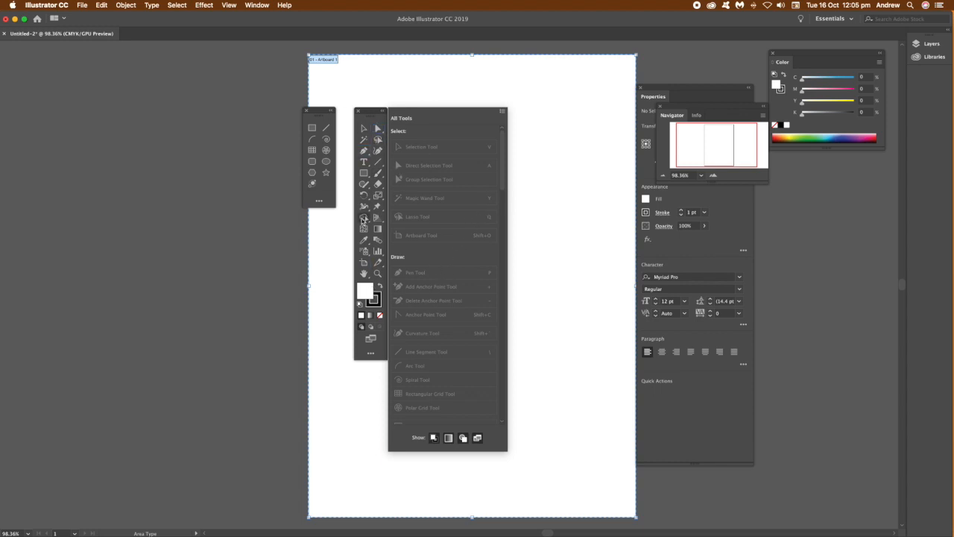
{"action": "mouse_move", "coordinate": [365, 208]}
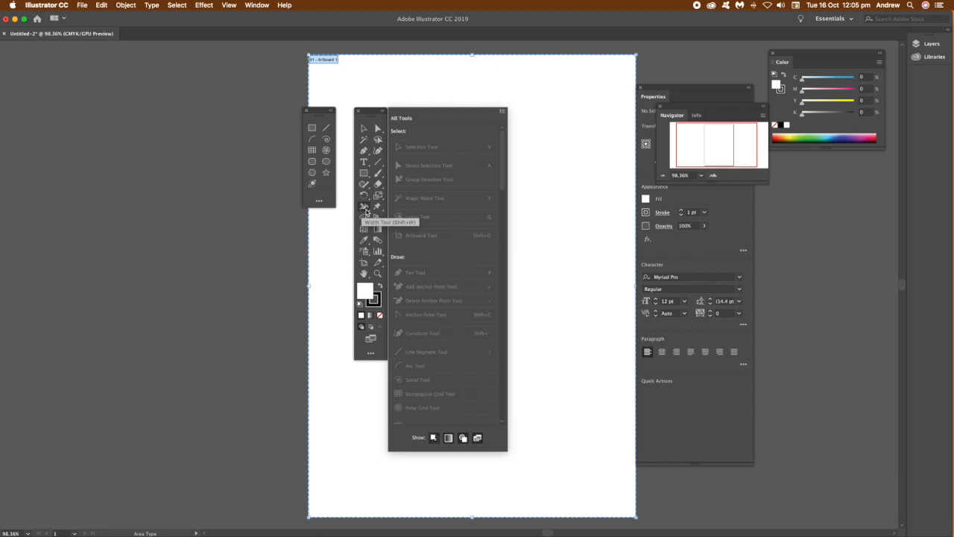
{"action": "mouse_move", "coordinate": [376, 268]}
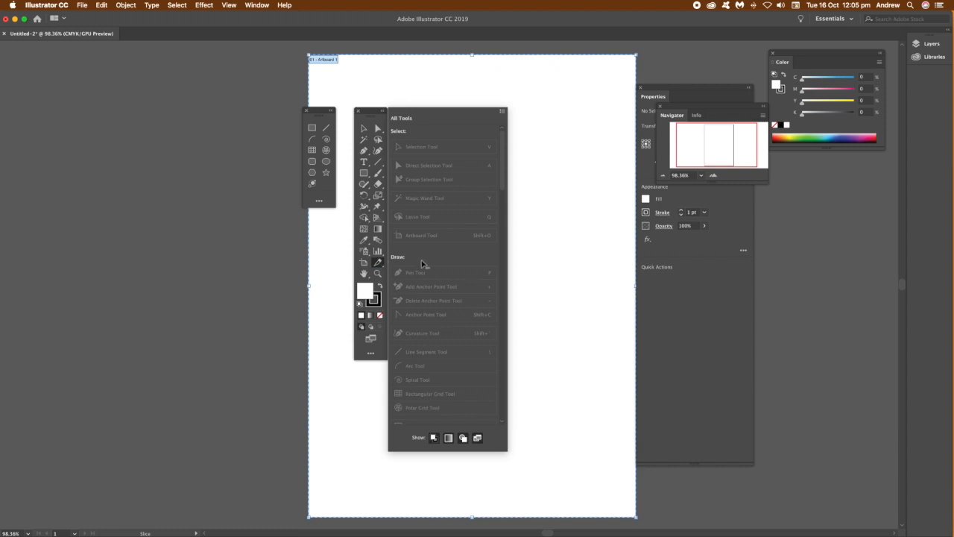
{"action": "scroll", "scroll_direction": "down", "scroll_amount": 3}
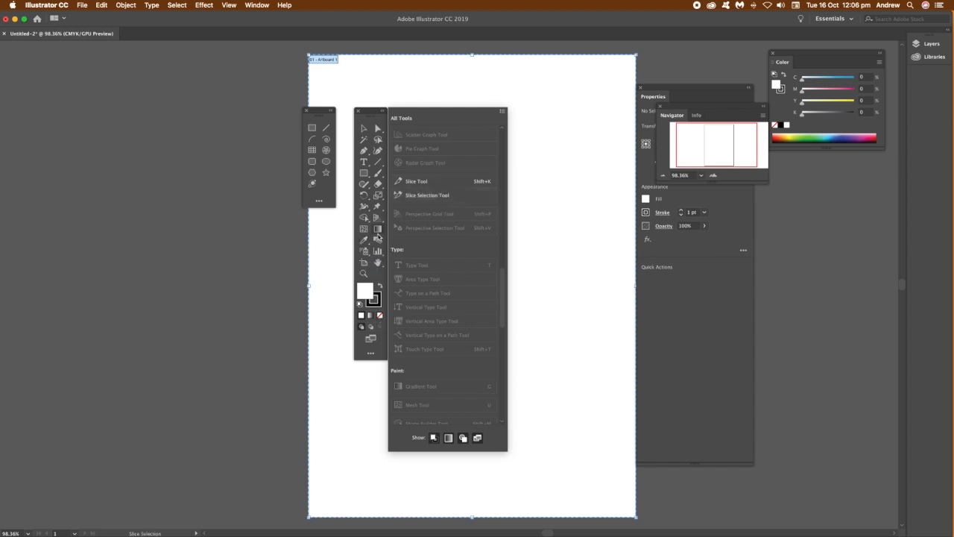
{"action": "mouse_move", "coordinate": [353, 104]}
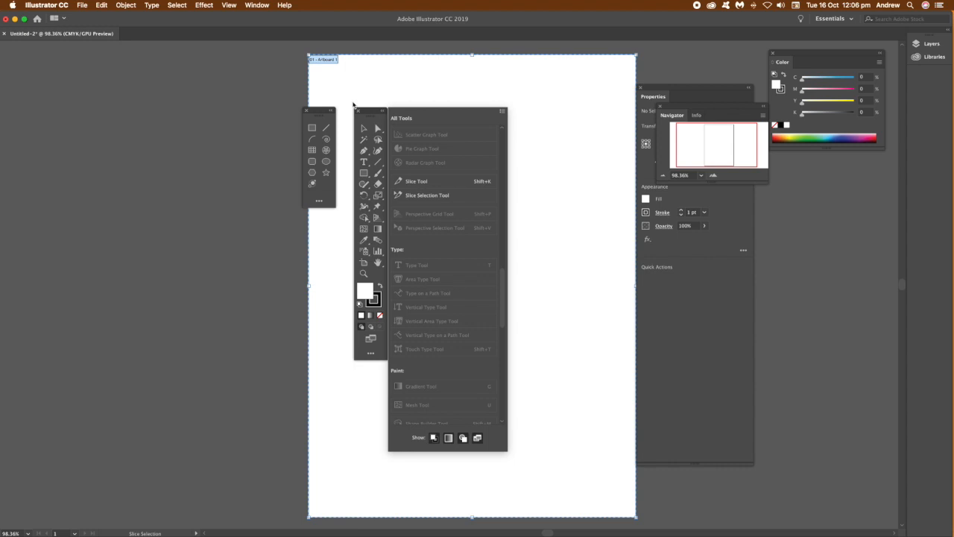
{"action": "mouse_move", "coordinate": [375, 123]}
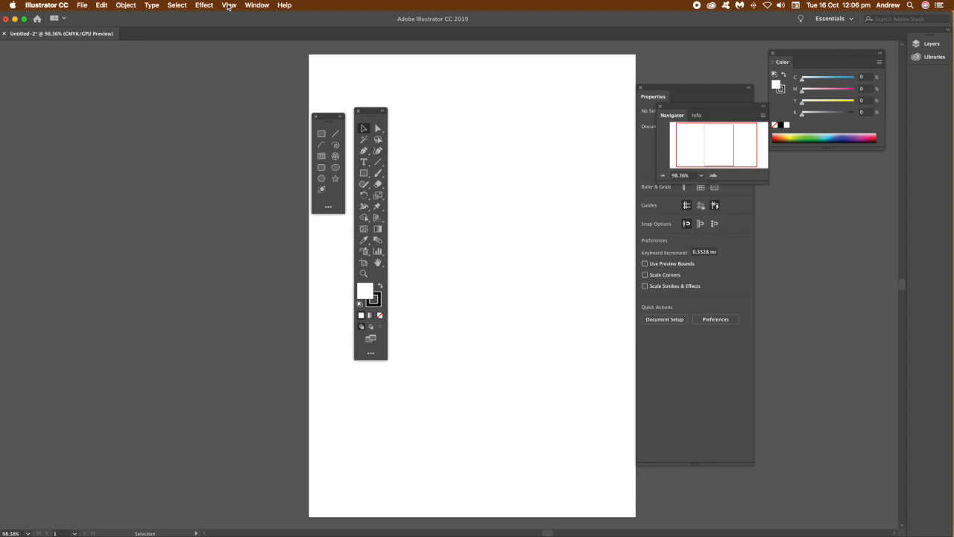
- Show the Toolbars list, with Advanced and Paths checked
{"action": "left_click", "coordinate": [256, 5]}
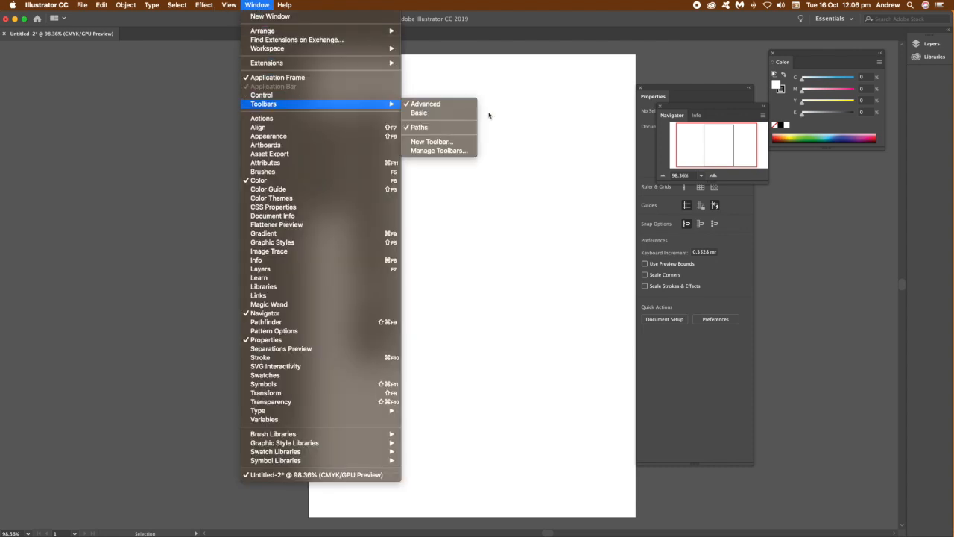
{"action": "mouse_move", "coordinate": [420, 126]}
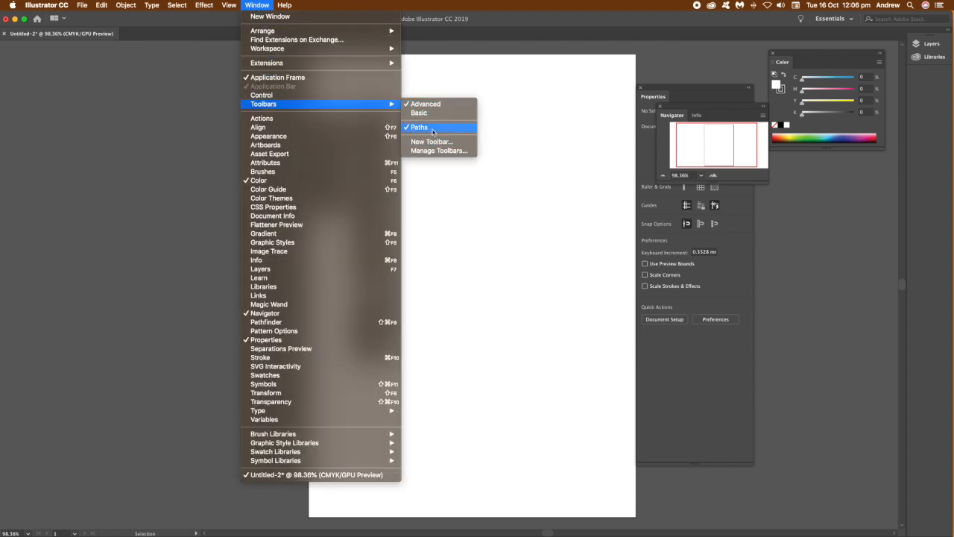
{"action": "mouse_move", "coordinate": [432, 142]}
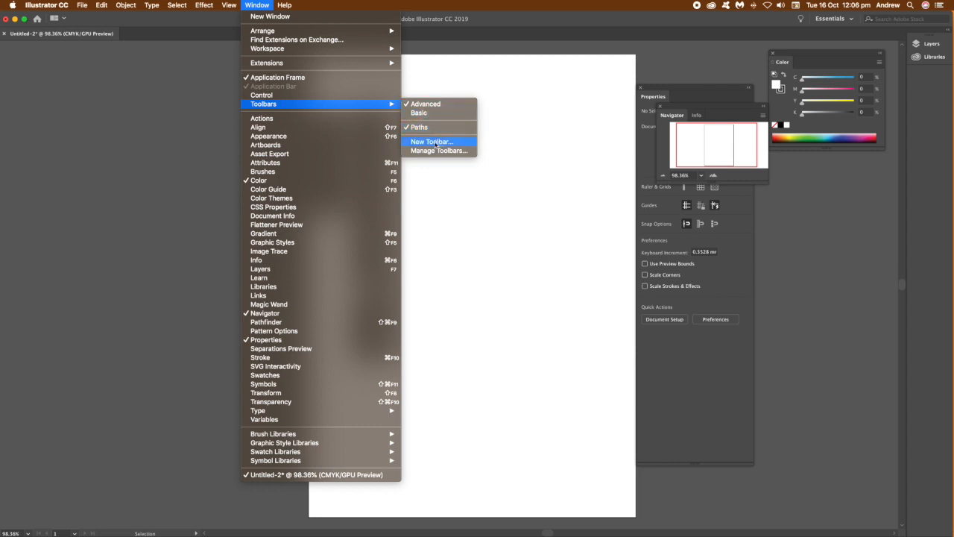
{"action": "mouse_move", "coordinate": [419, 113]}
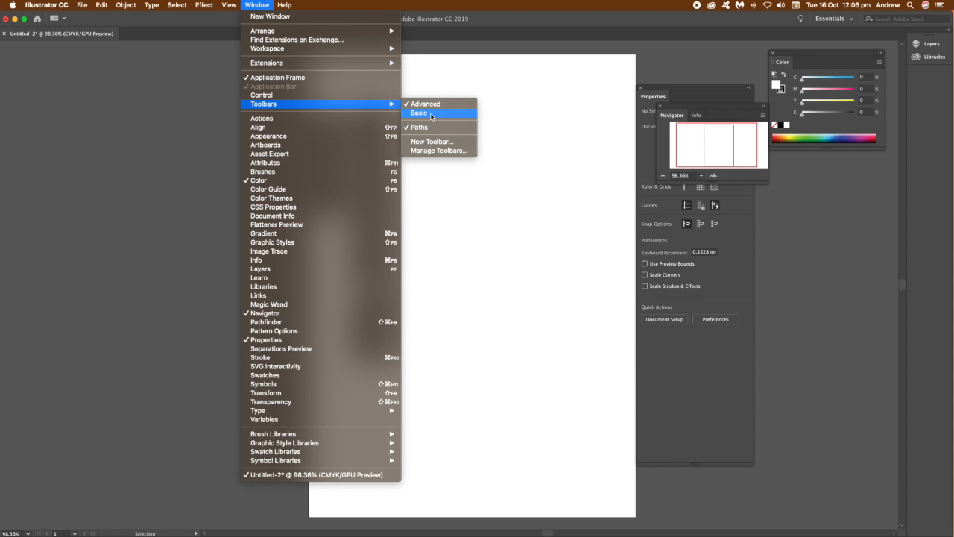
{"action": "mouse_move", "coordinate": [439, 141]}
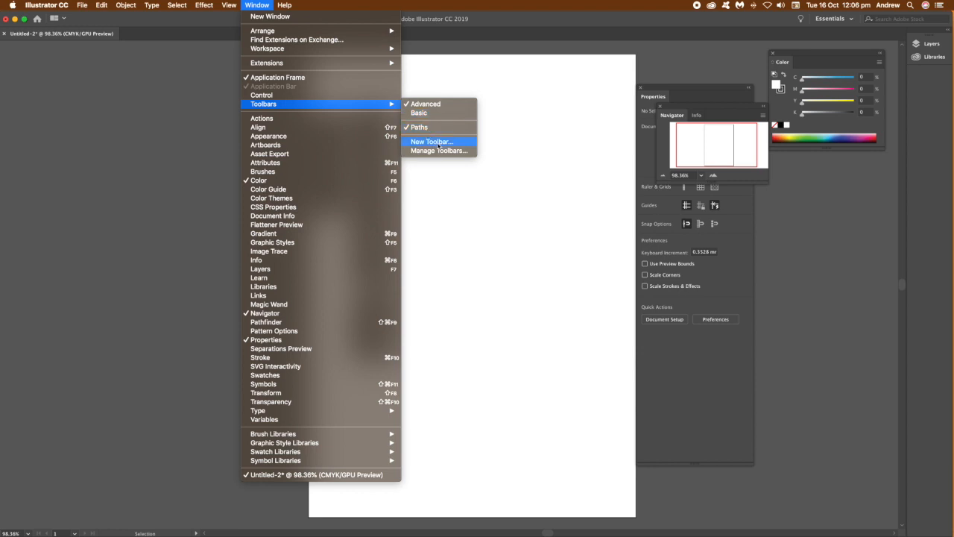
- Create a new empty custom toolbar named 'Warp'
{"action": "left_click", "coordinate": [431, 142]}
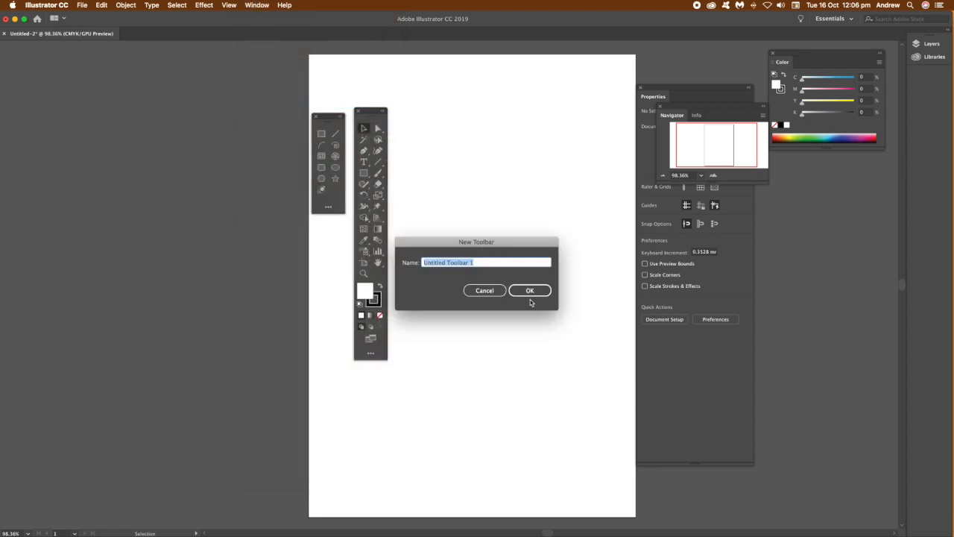
{"action": "mouse_move", "coordinate": [491, 232]}
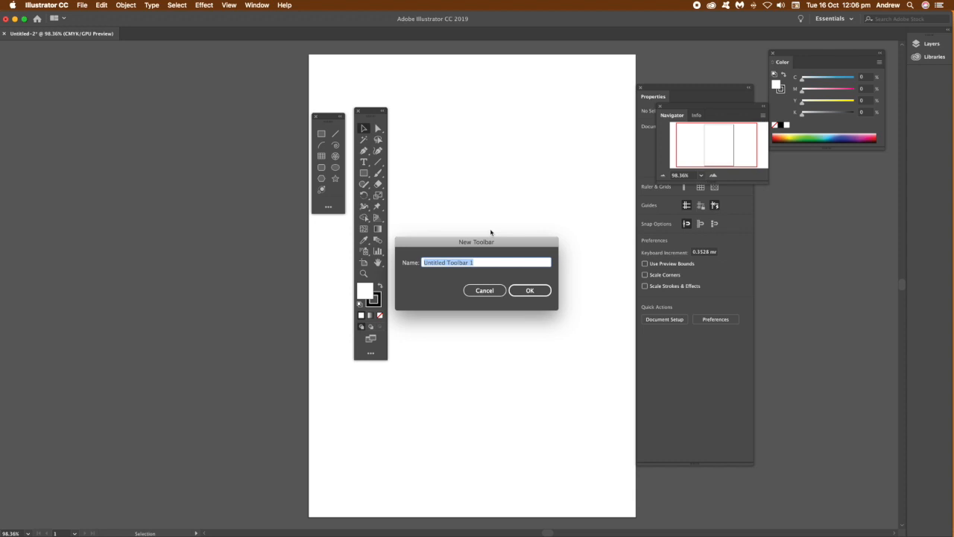
{"action": "type", "text": "Wa"}
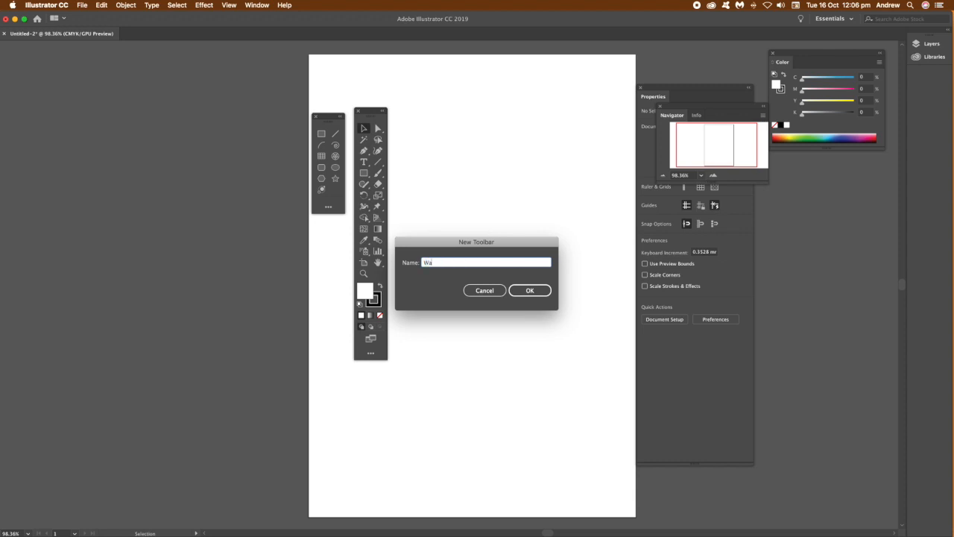
{"action": "type", "text": "rp"}
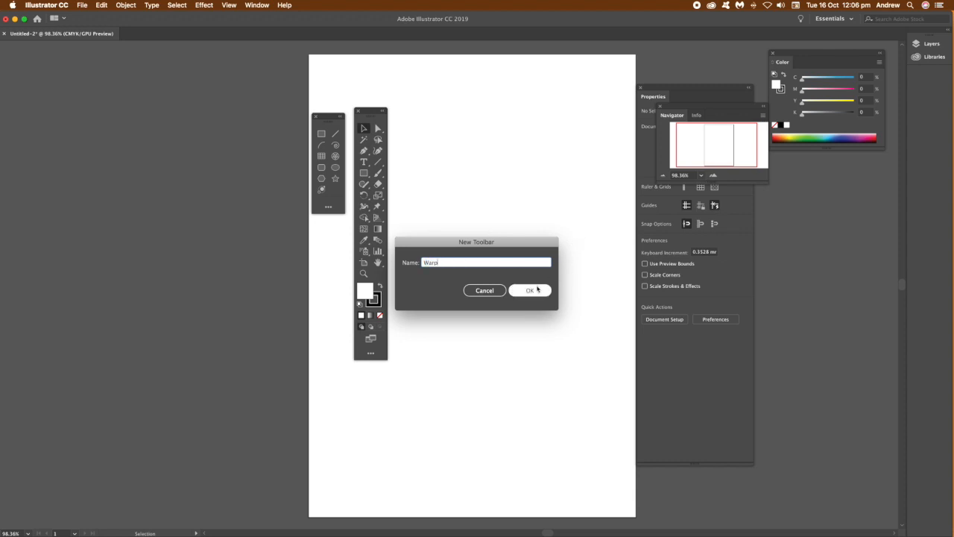
{"action": "left_click", "coordinate": [530, 290]}
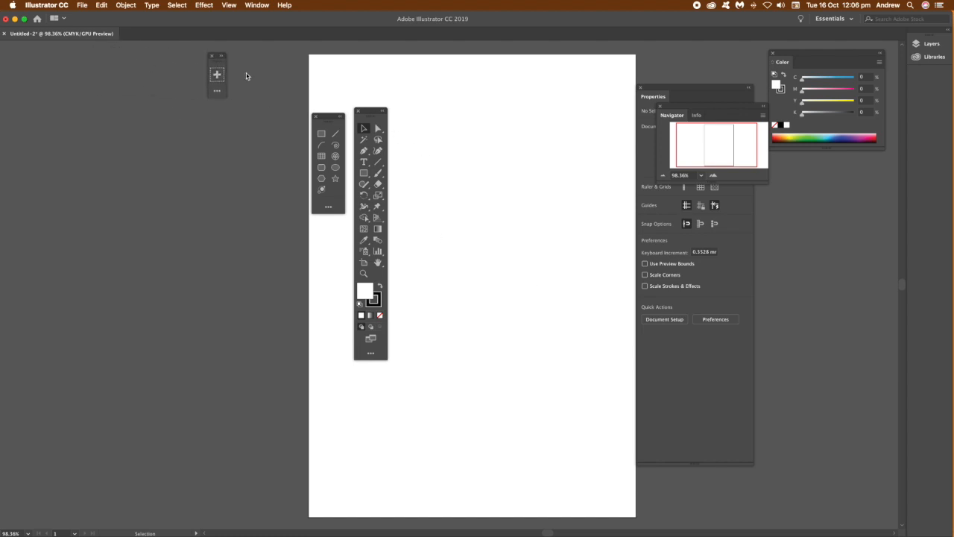
- Move the Warp toolbar beside the others and add Puppet Warp, Warp, Twirl, fill and stroke
{"action": "left_click_drag", "start_coordinate": [216, 74], "coordinate": [422, 190]}
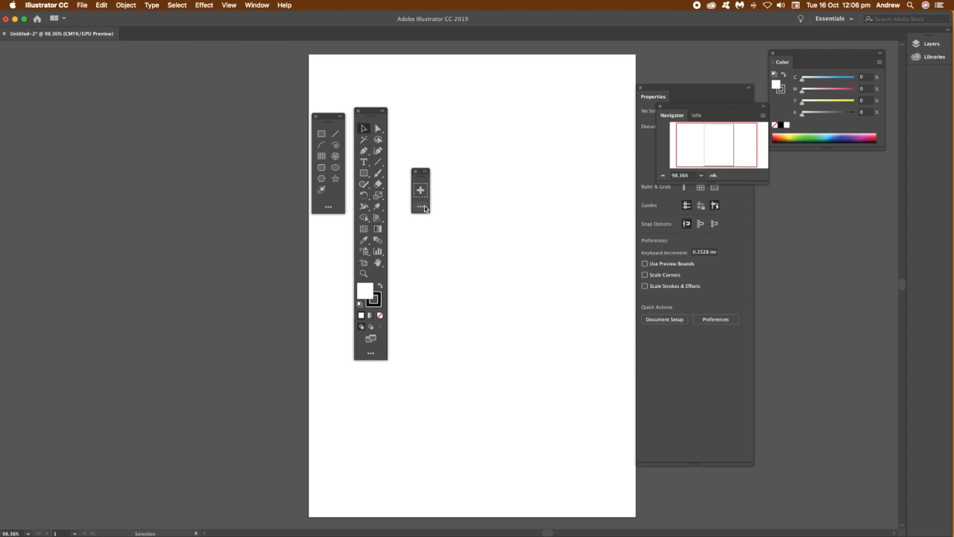
{"action": "left_click", "coordinate": [421, 207]}
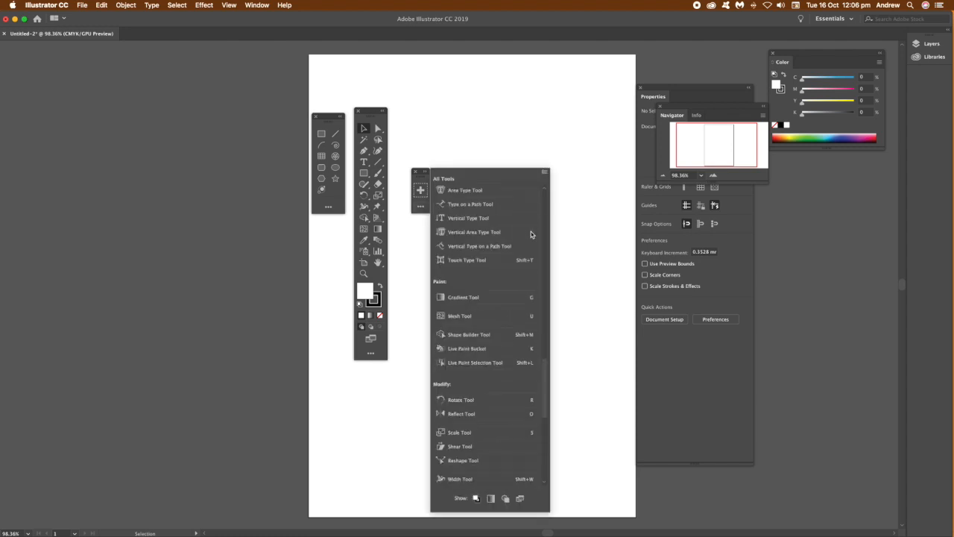
{"action": "scroll", "scroll_direction": "down", "scroll_amount": 3}
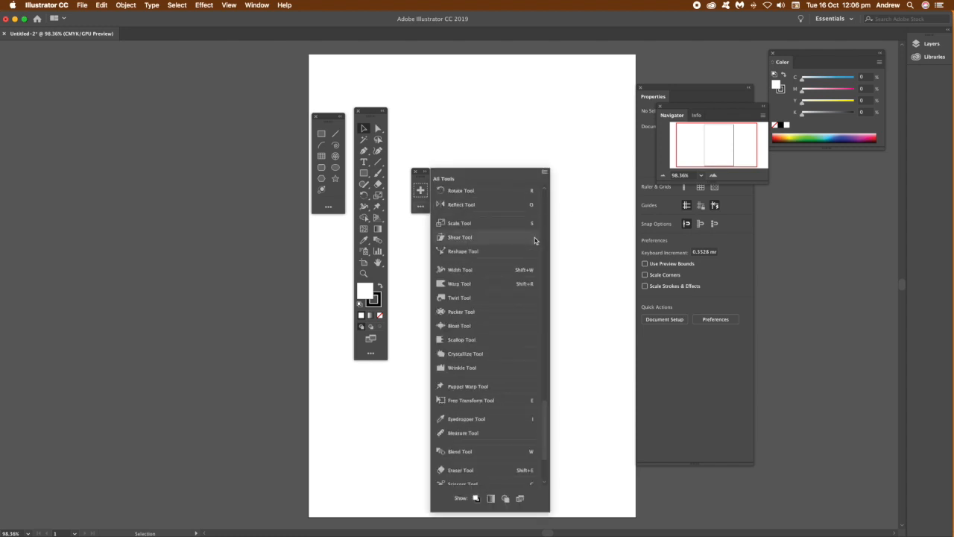
{"action": "mouse_move", "coordinate": [468, 385]}
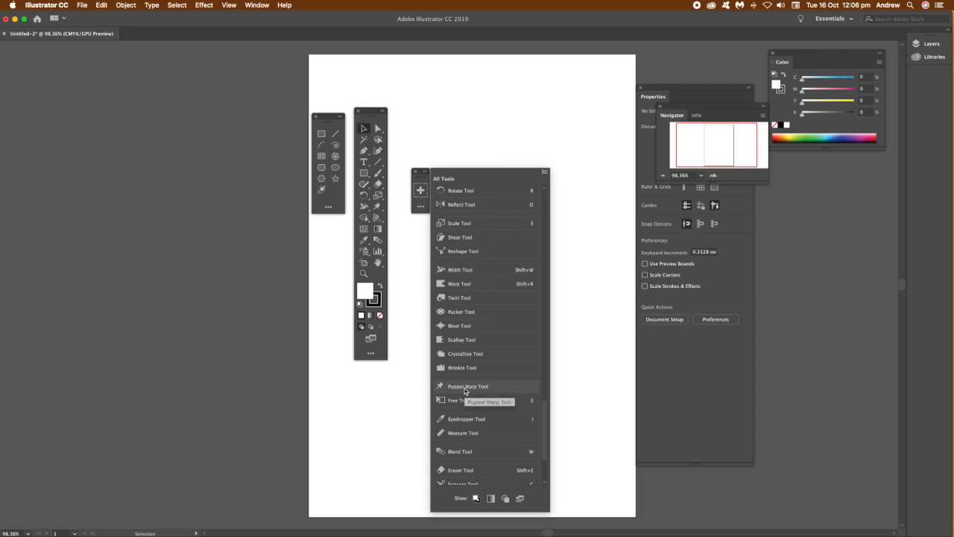
{"action": "left_click", "coordinate": [468, 387]}
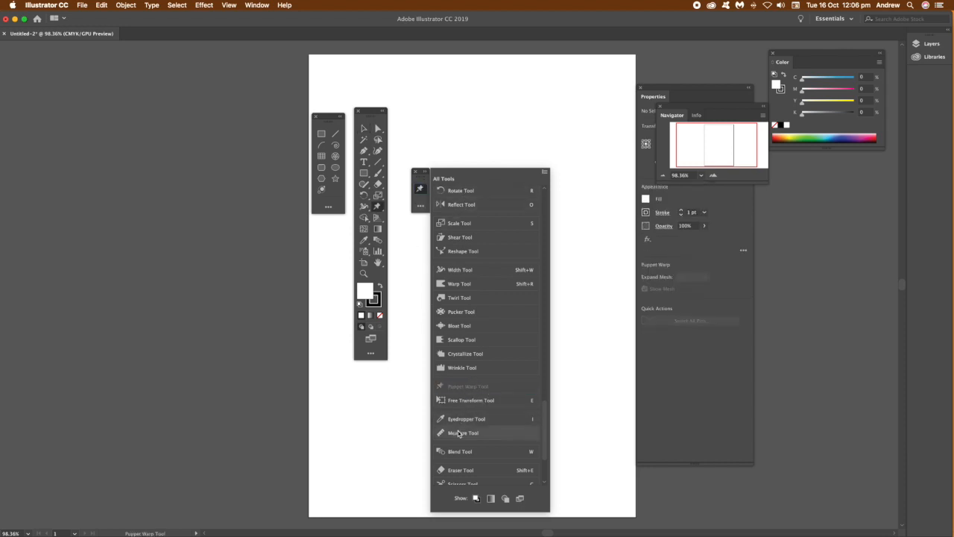
{"action": "mouse_move", "coordinate": [471, 400]}
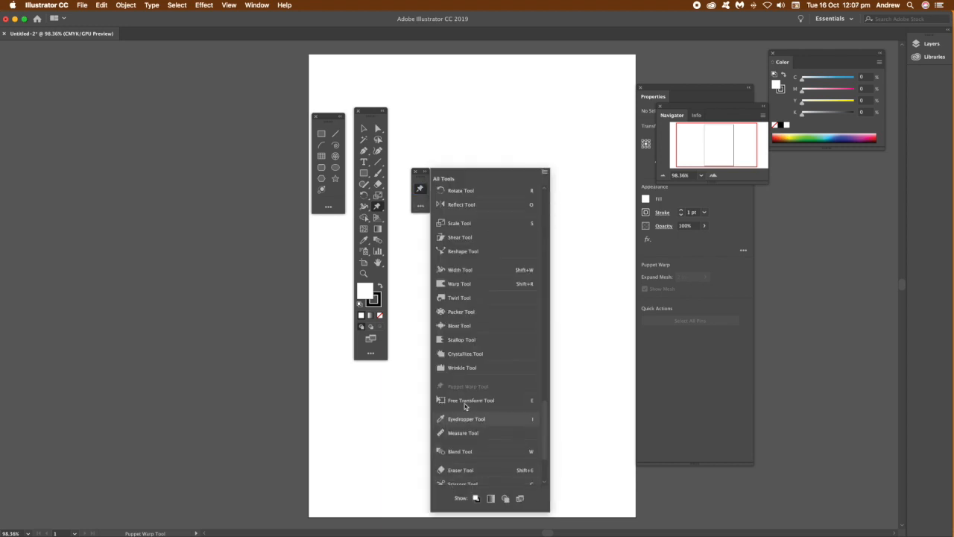
{"action": "mouse_move", "coordinate": [459, 284]}
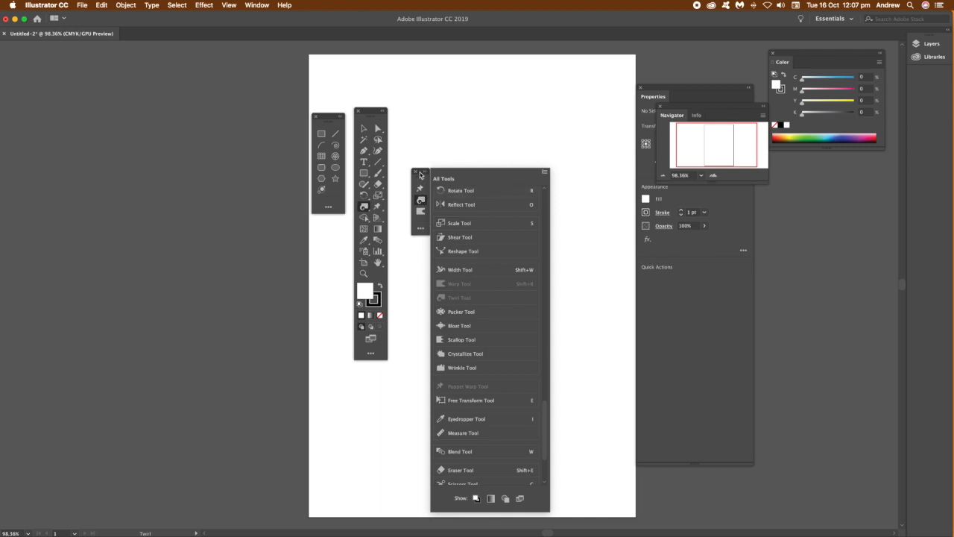
{"action": "mouse_move", "coordinate": [480, 339]}
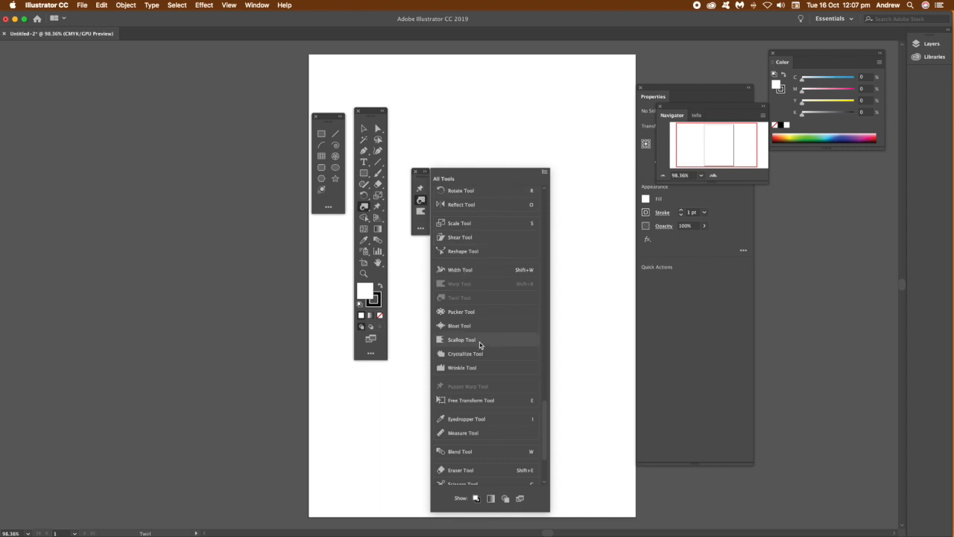
{"action": "scroll", "scroll_direction": "down", "scroll_amount": 3}
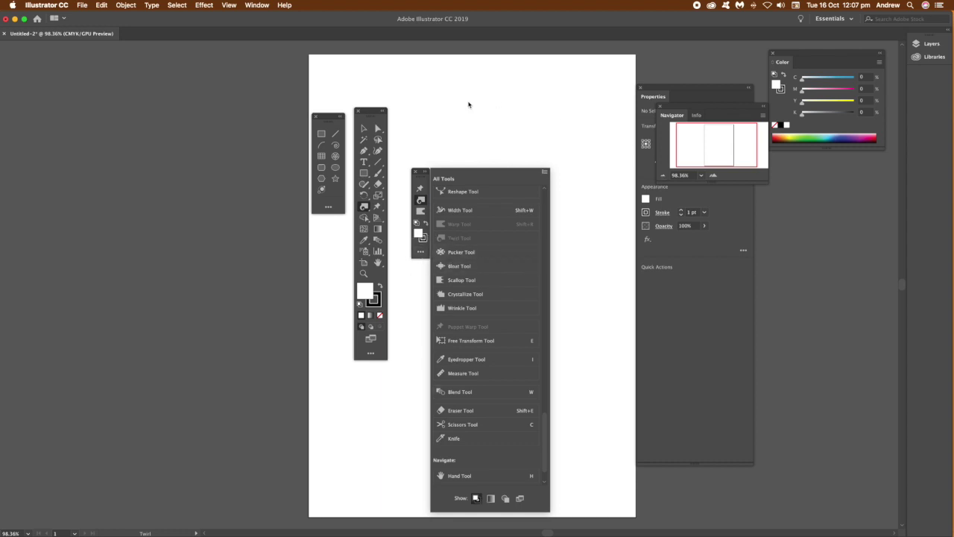
- Rename the custom Warp toolbar to 'Warp tools' in Manage Toolbars
{"action": "left_click", "coordinate": [545, 172]}
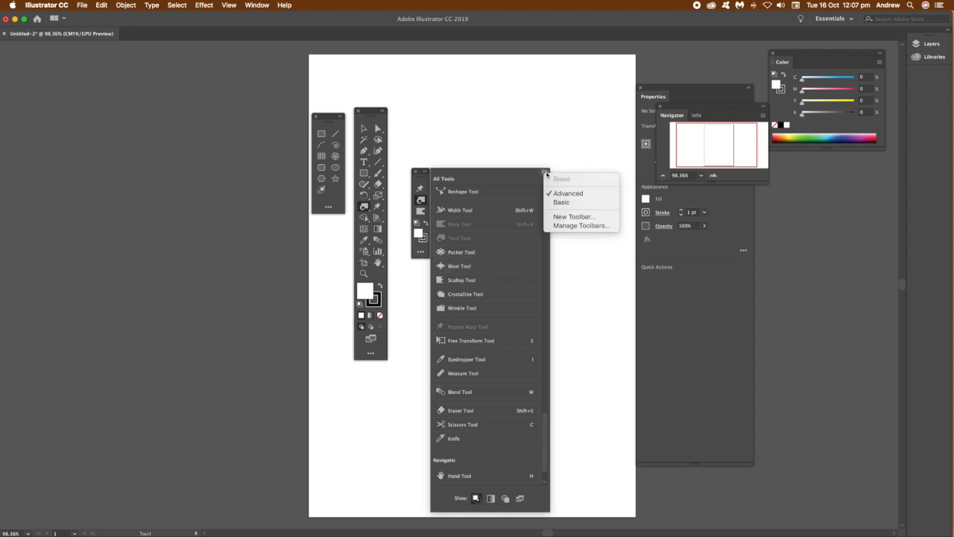
{"action": "mouse_move", "coordinate": [581, 226]}
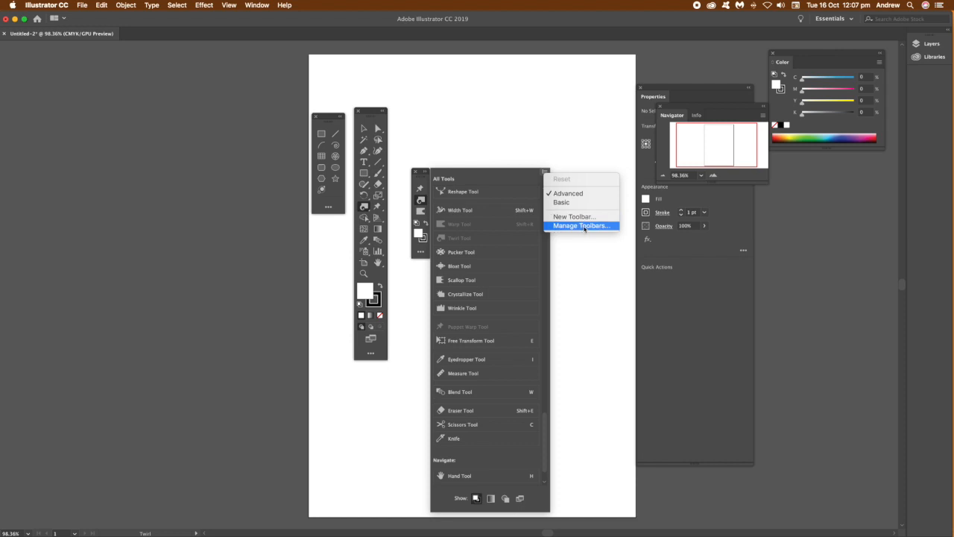
{"action": "left_click", "coordinate": [581, 225]}
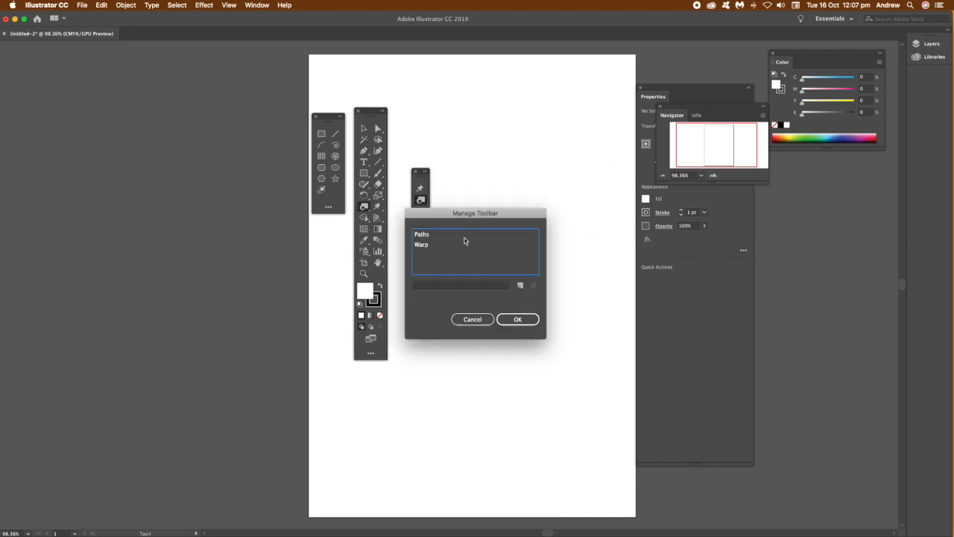
{"action": "left_click", "coordinate": [421, 244]}
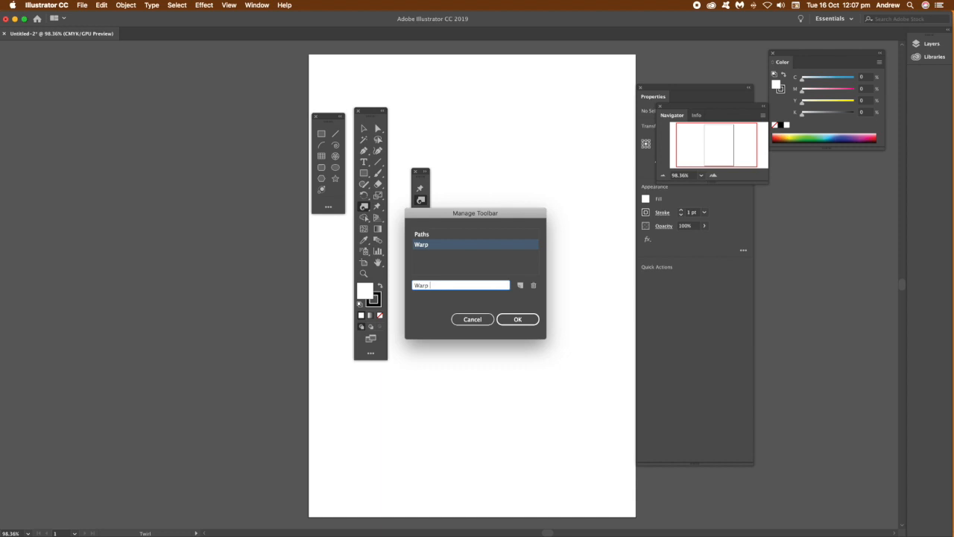
{"action": "type", "text": "tools"}
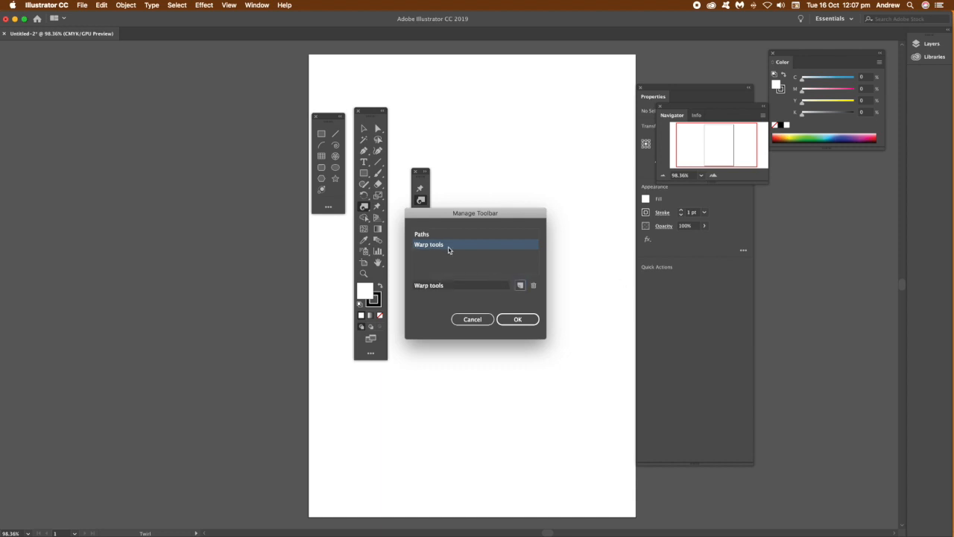
{"action": "mouse_move", "coordinate": [519, 319]}
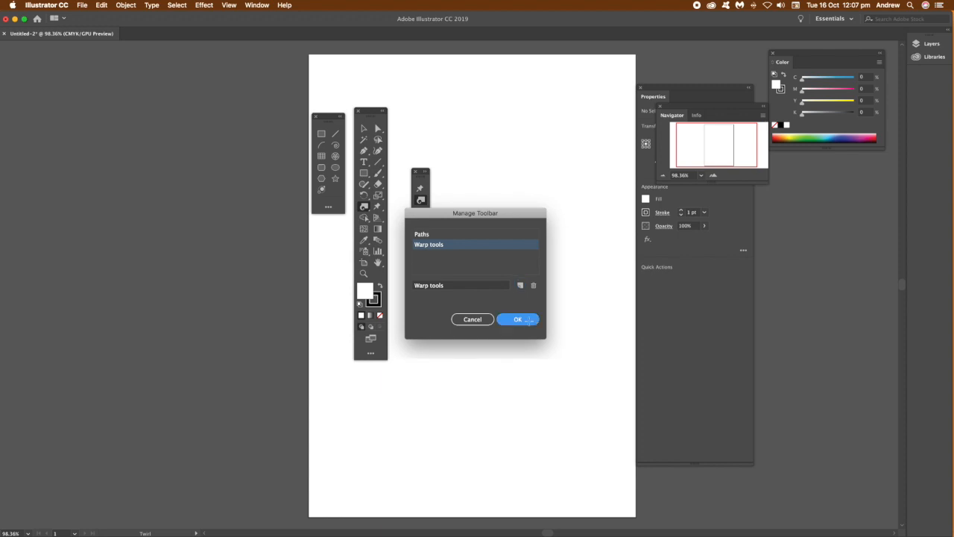
{"action": "left_click", "coordinate": [518, 319]}
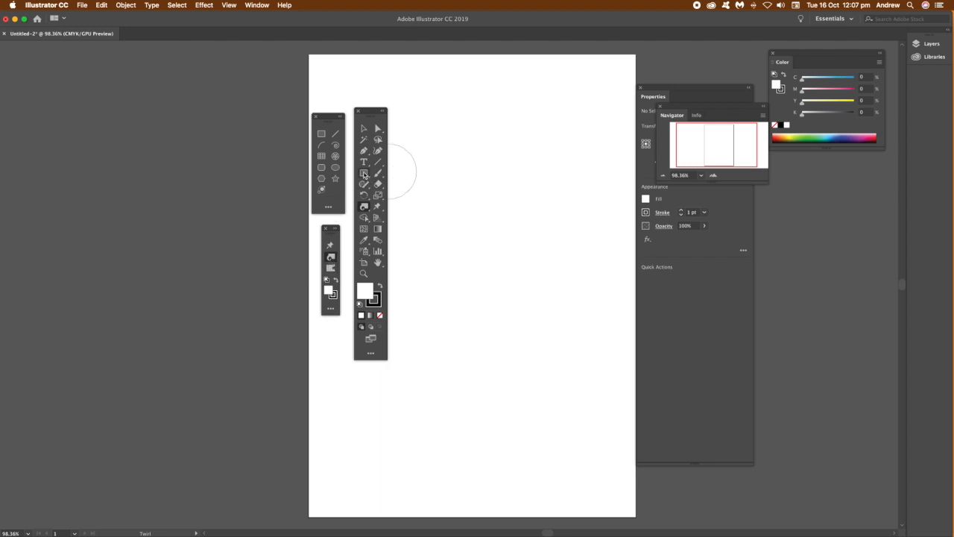
- Draw a rectangle, twirl its left edge into curves, and open the fill Color Picker
{"action": "left_click_drag", "start_coordinate": [455, 160], "coordinate": [565, 258]}
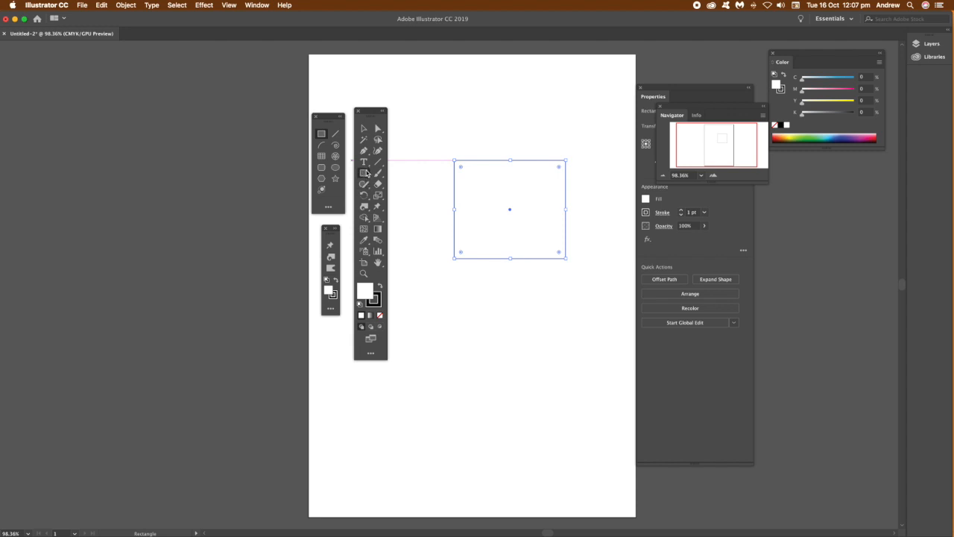
{"action": "left_click", "coordinate": [336, 168]}
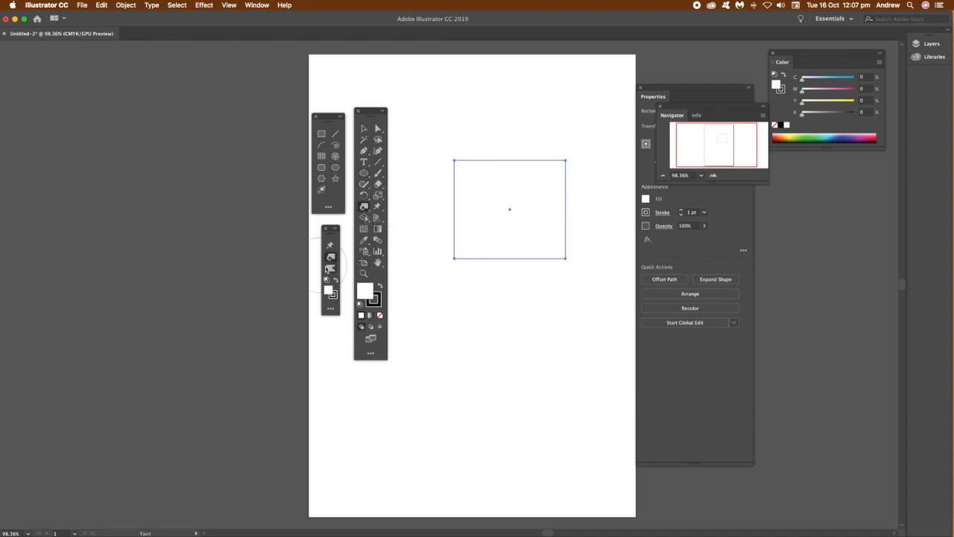
{"action": "left_click", "coordinate": [715, 279]}
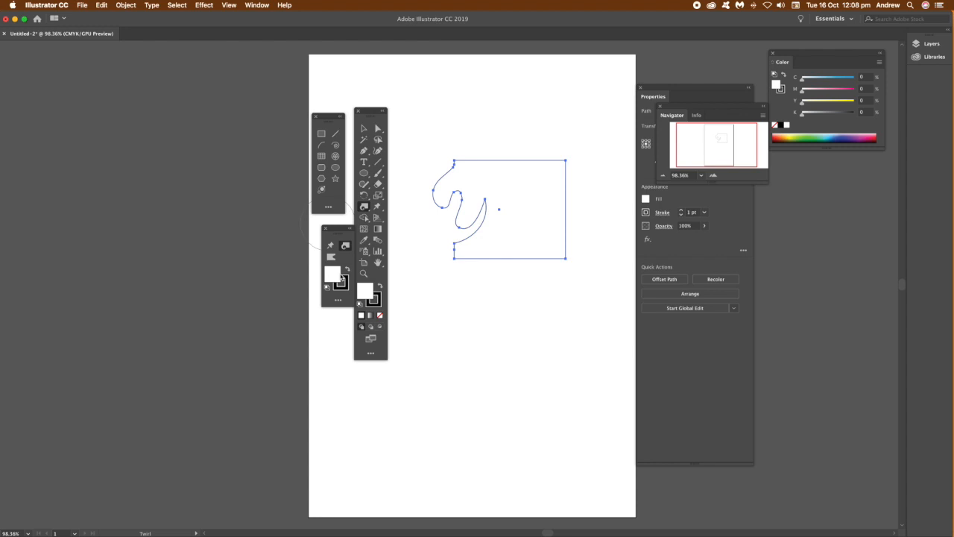
{"action": "double_click", "coordinate": [333, 273]}
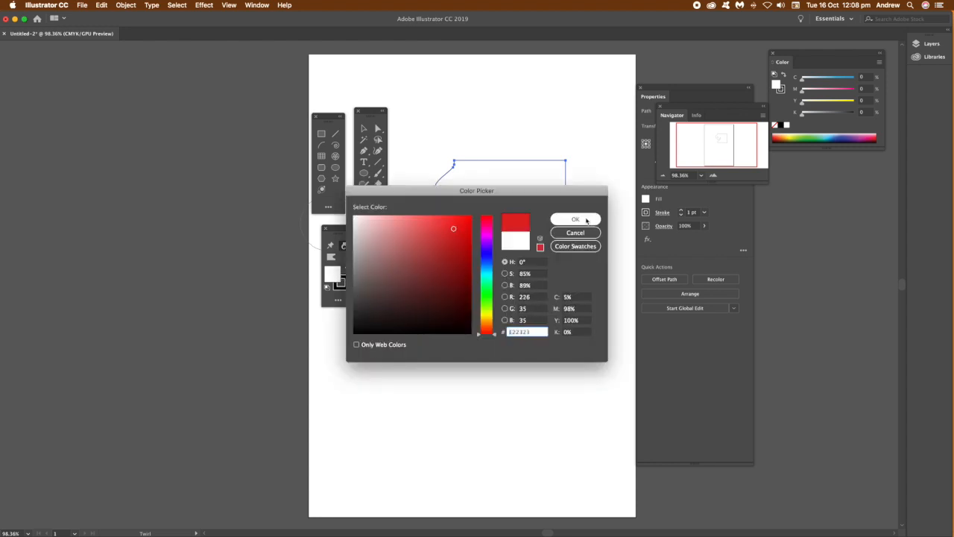